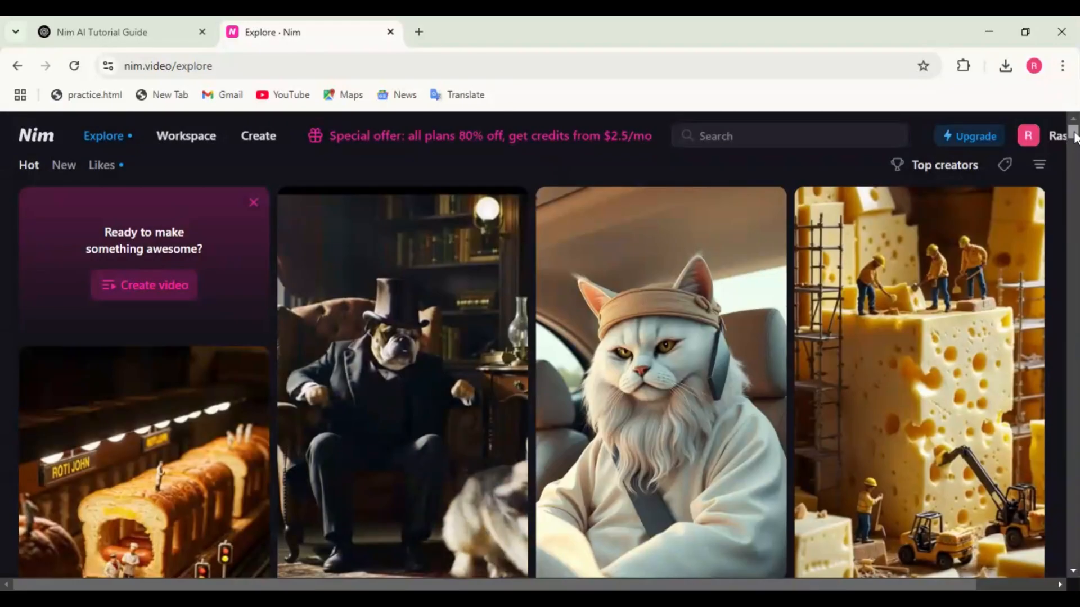
# Search Google for 'Nim video' in Chrome.
pyautogui.scroll(-3)
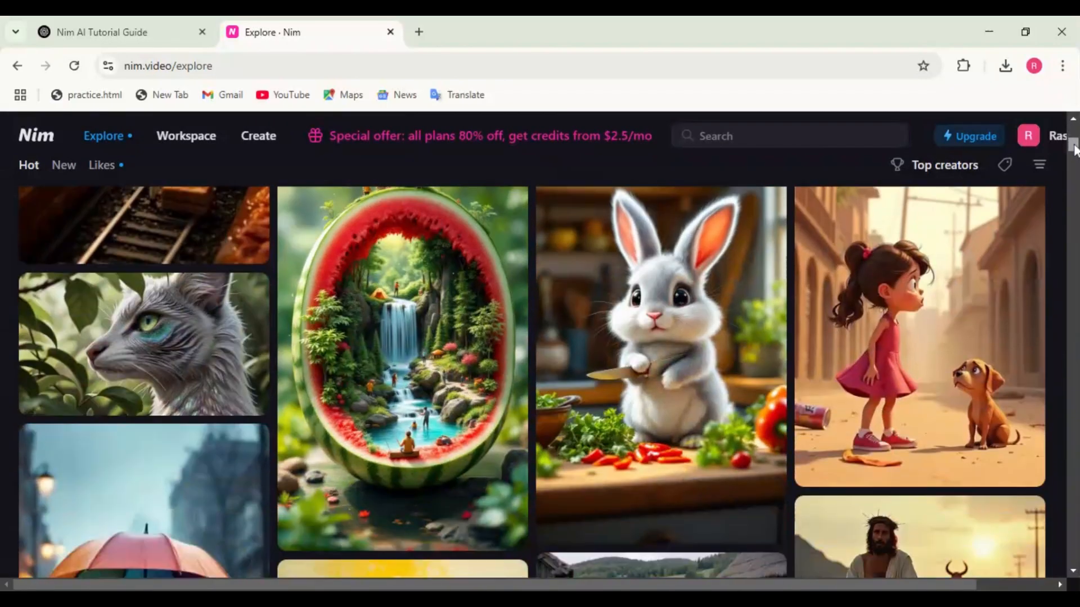
pyautogui.scroll(-3)
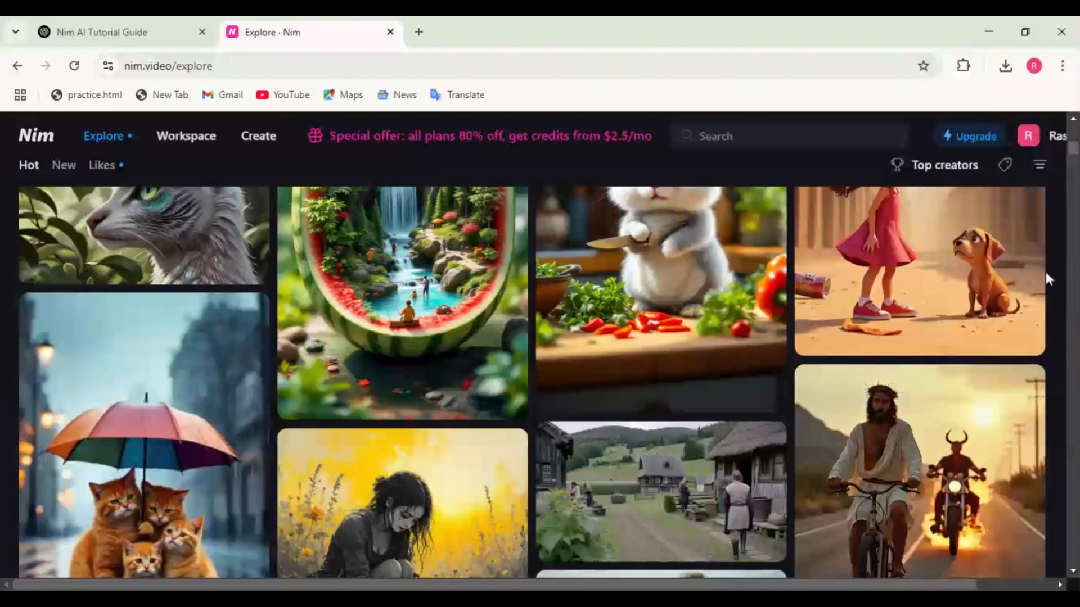
pyautogui.scroll(-3)
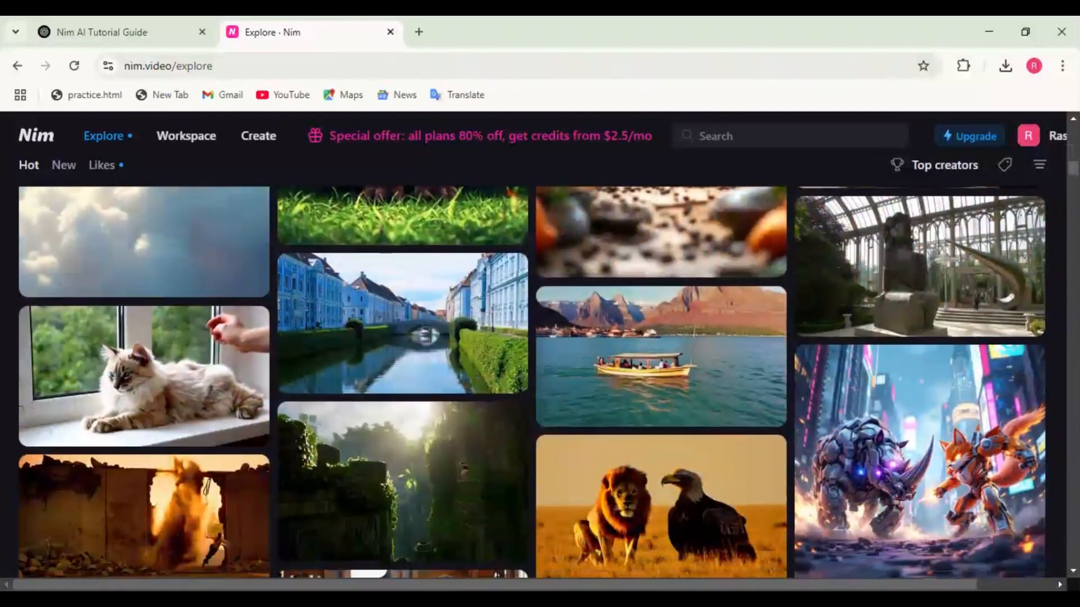
pyautogui.scroll(-3)
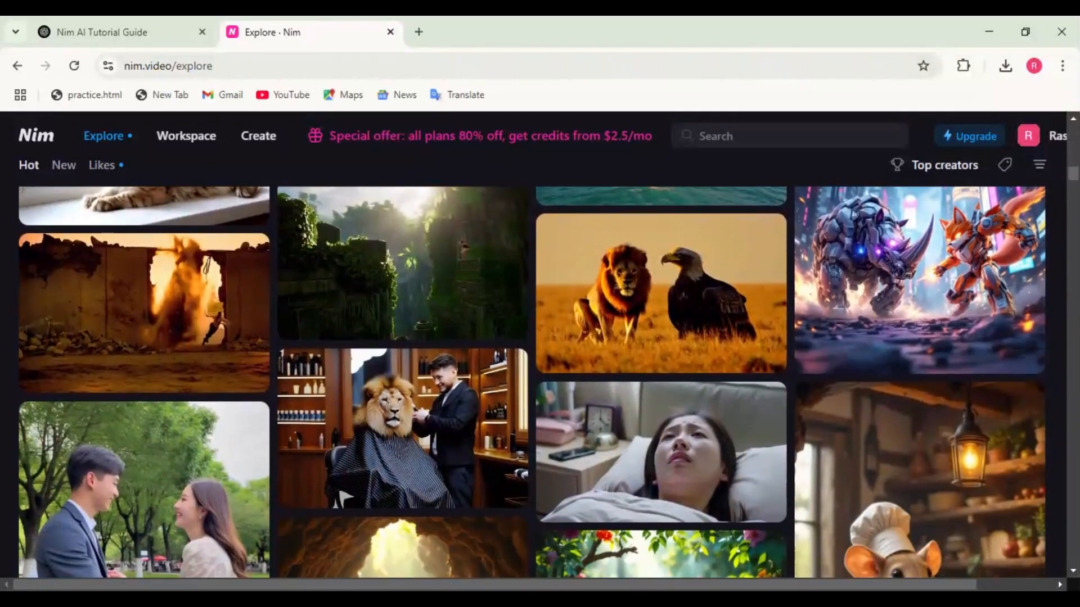
pyautogui.scroll(-3)
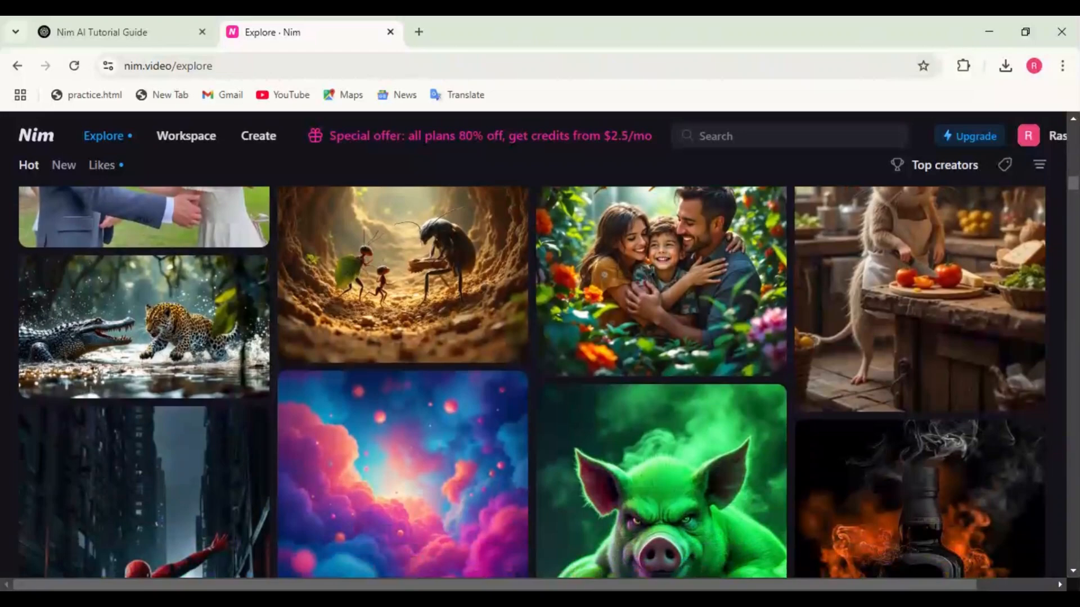
pyautogui.scroll(-3)
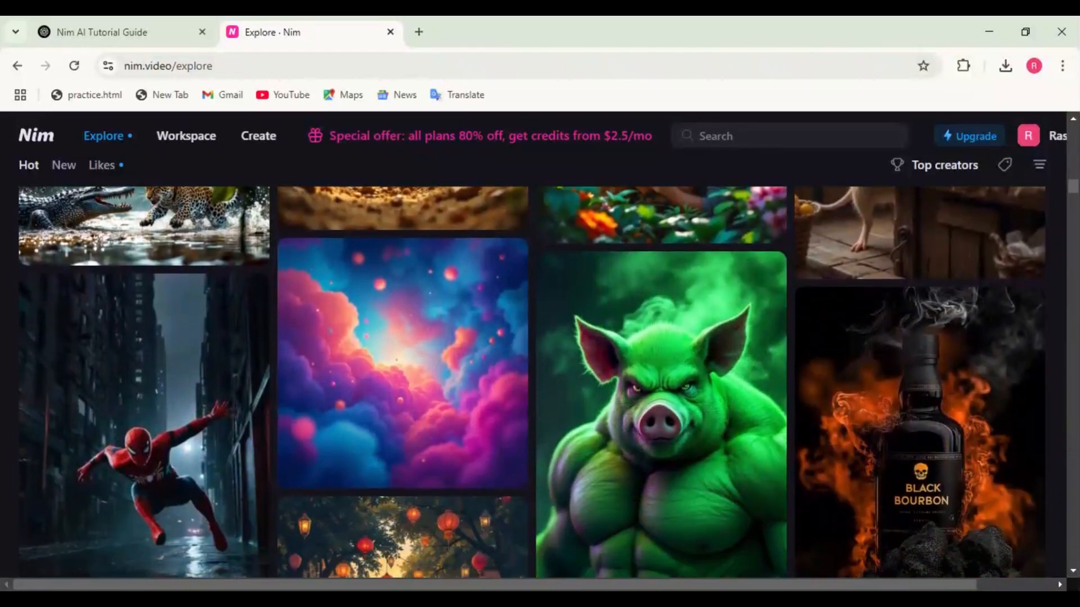
pyautogui.scroll(-3)
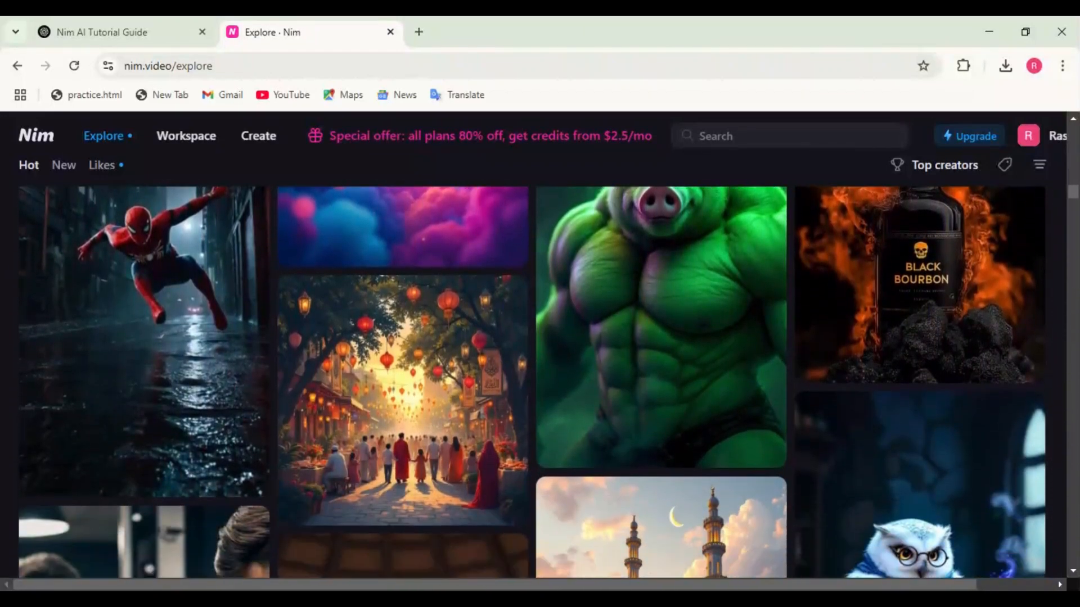
pyautogui.scroll(-3)
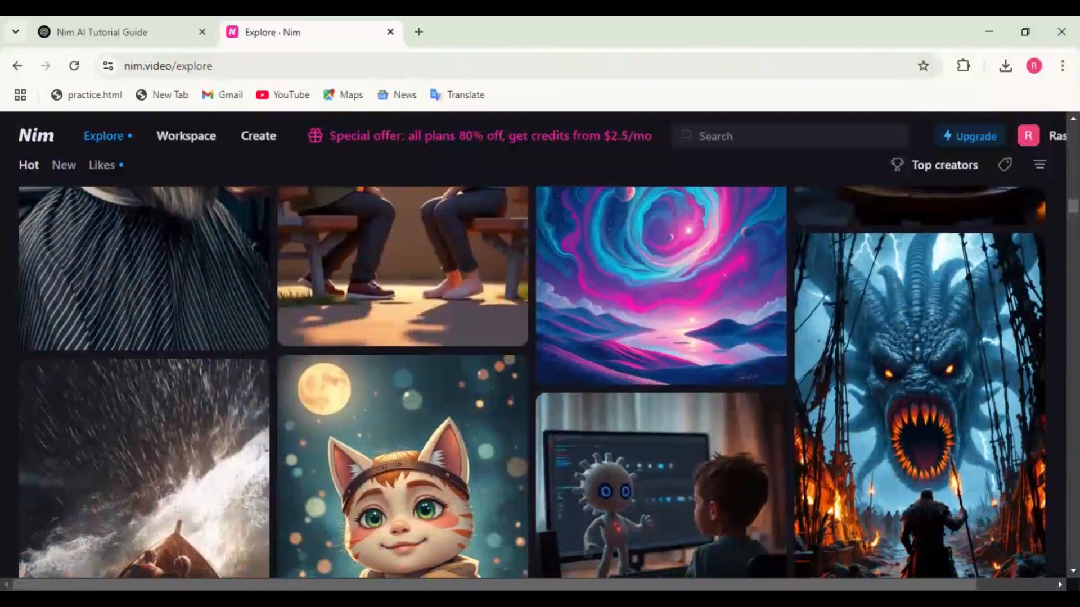
pyautogui.scroll(-3)
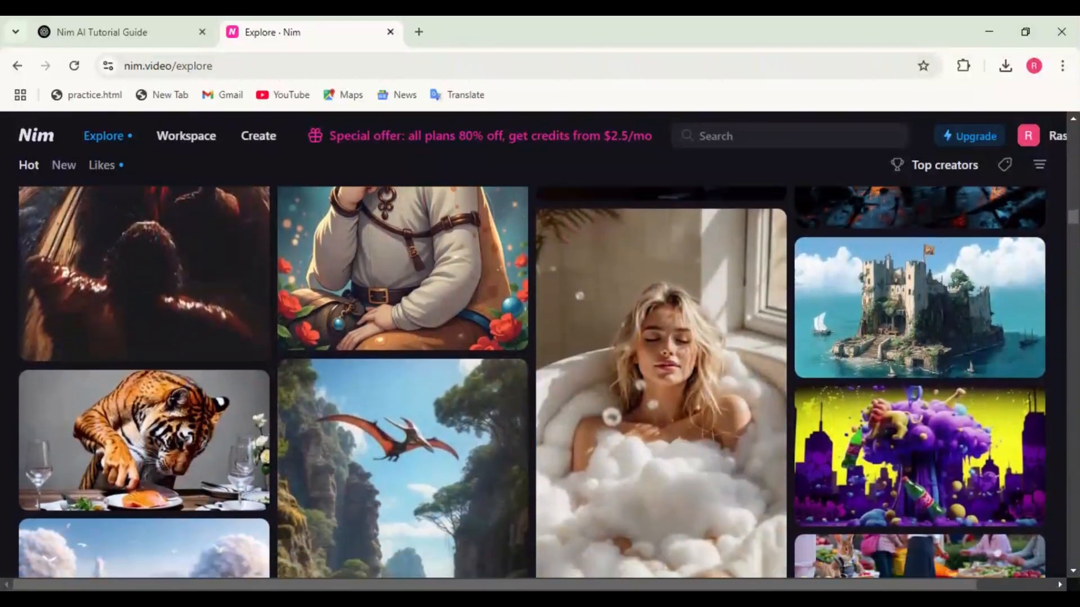
pyautogui.scroll(-3)
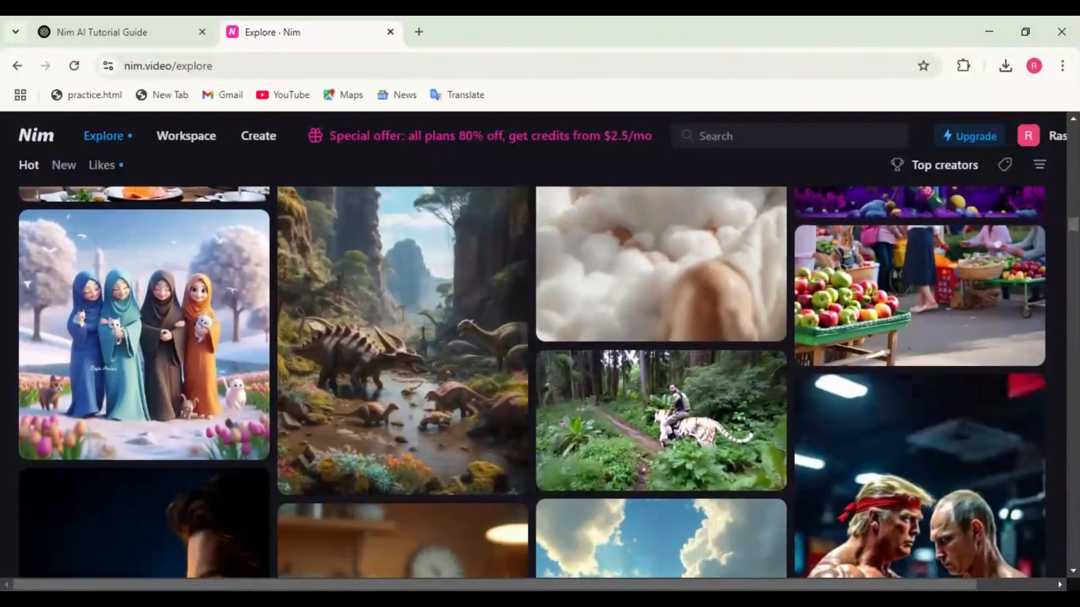
pyautogui.scroll(-3)
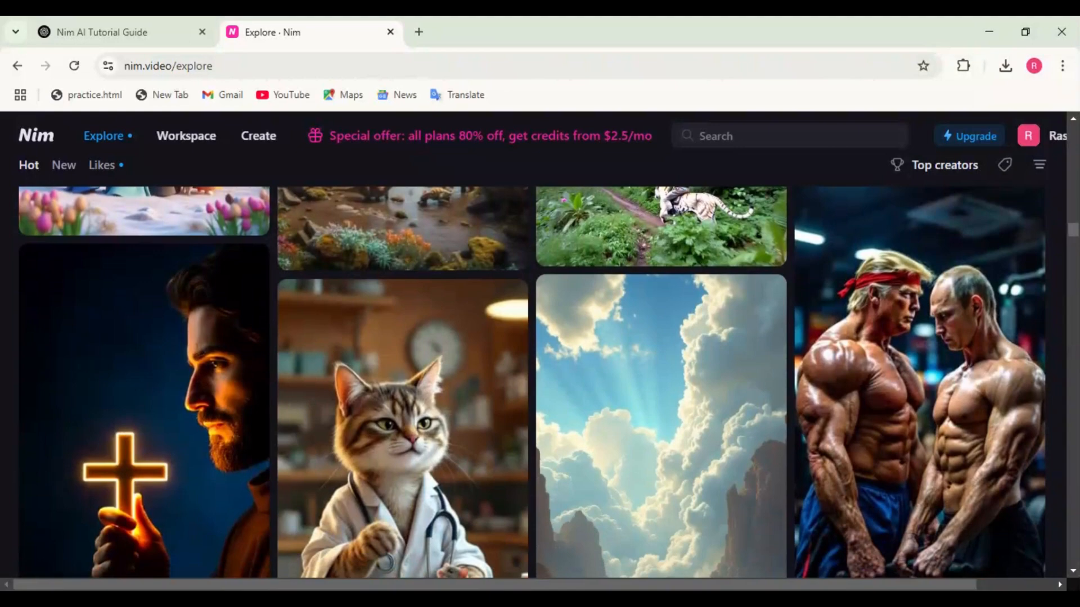
pyautogui.scroll(-3)
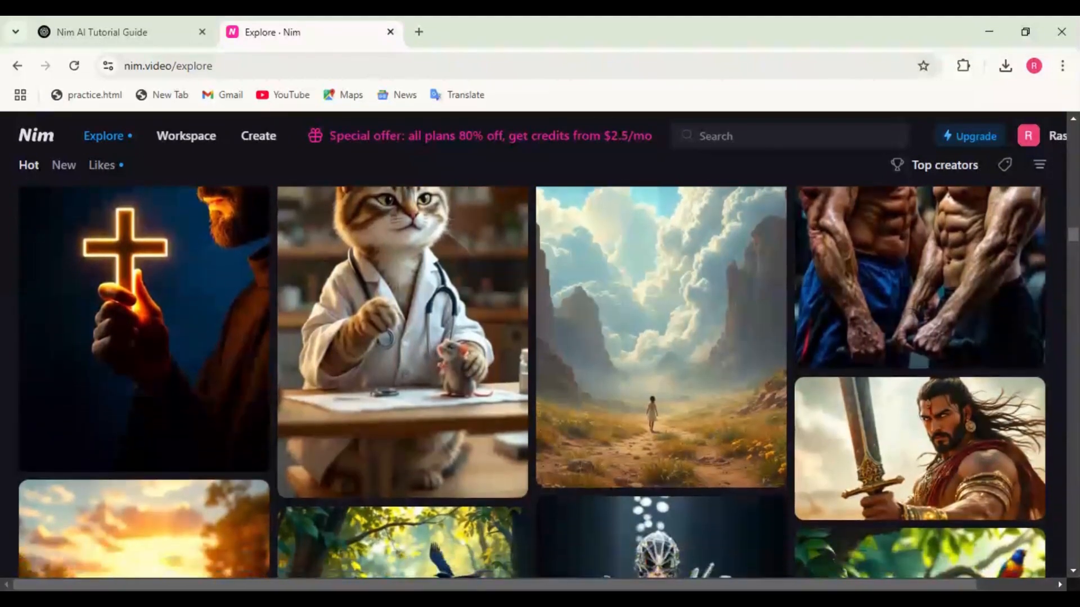
pyautogui.scroll(-3)
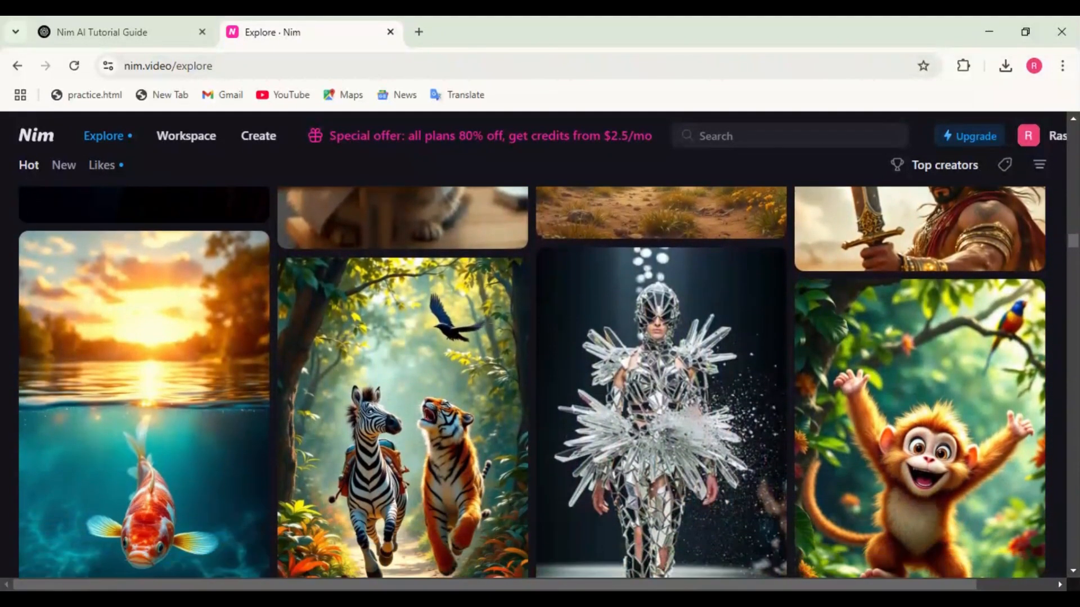
pyautogui.scroll(-3)
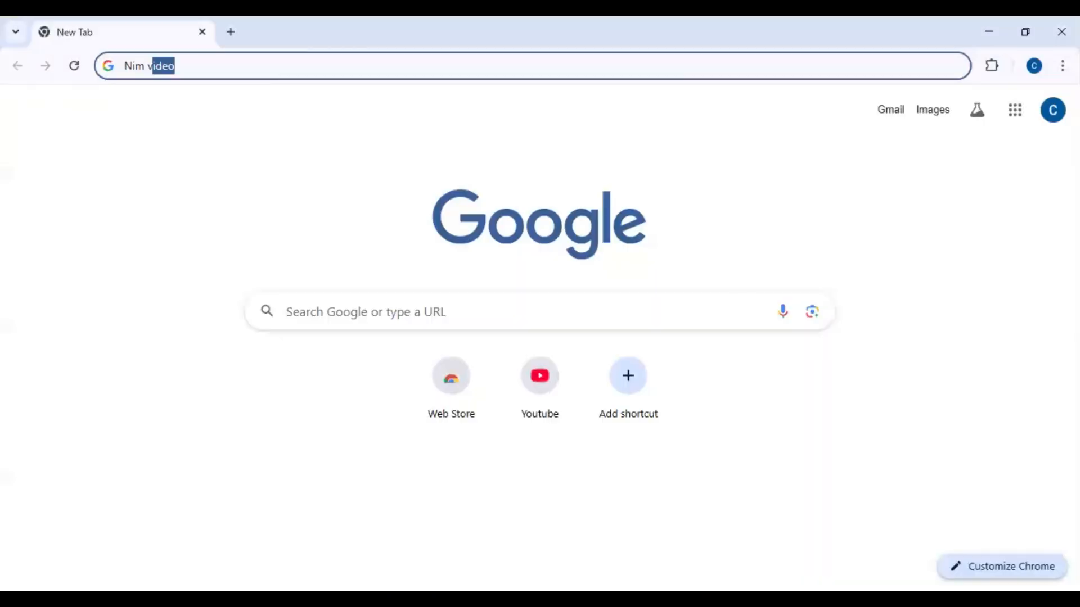
pyautogui.press('Return')
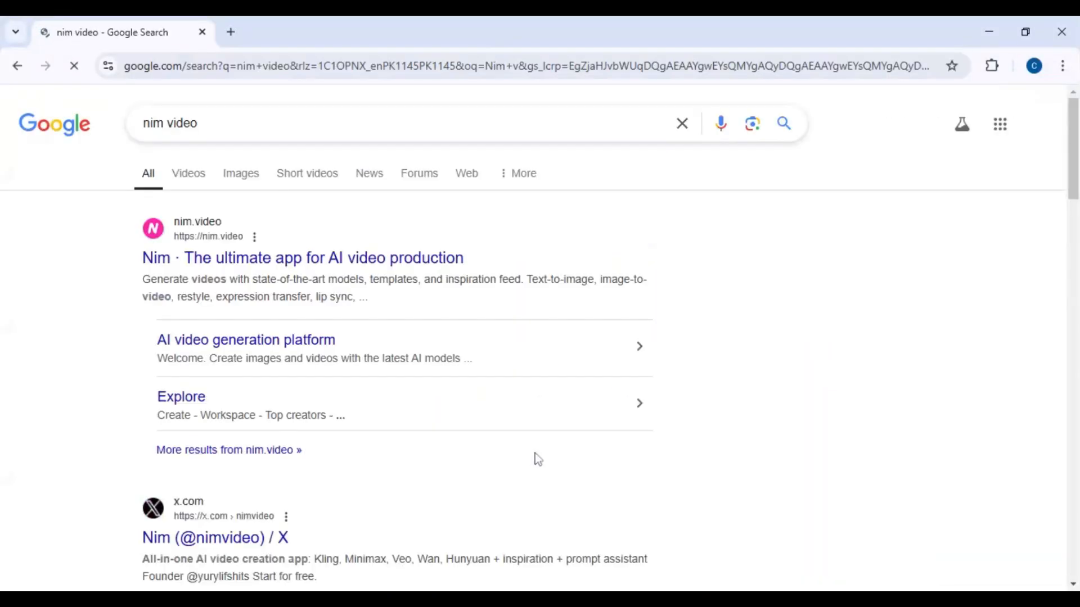
# Open the nim.video site and start using Nim for free.
pyautogui.click(302, 258)
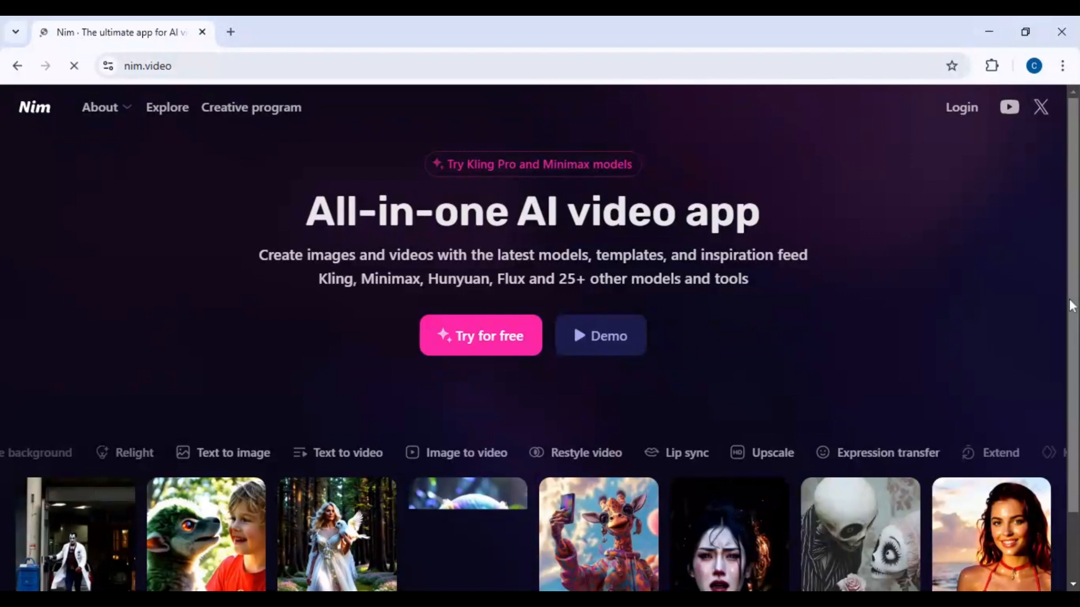
pyautogui.scroll(-3)
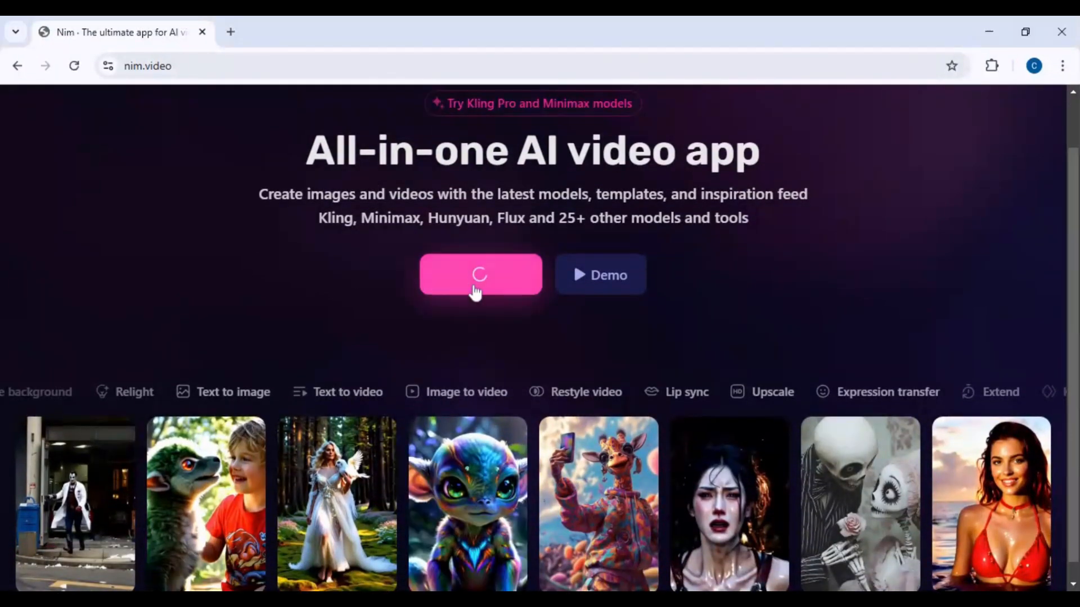
pyautogui.click(480, 275)
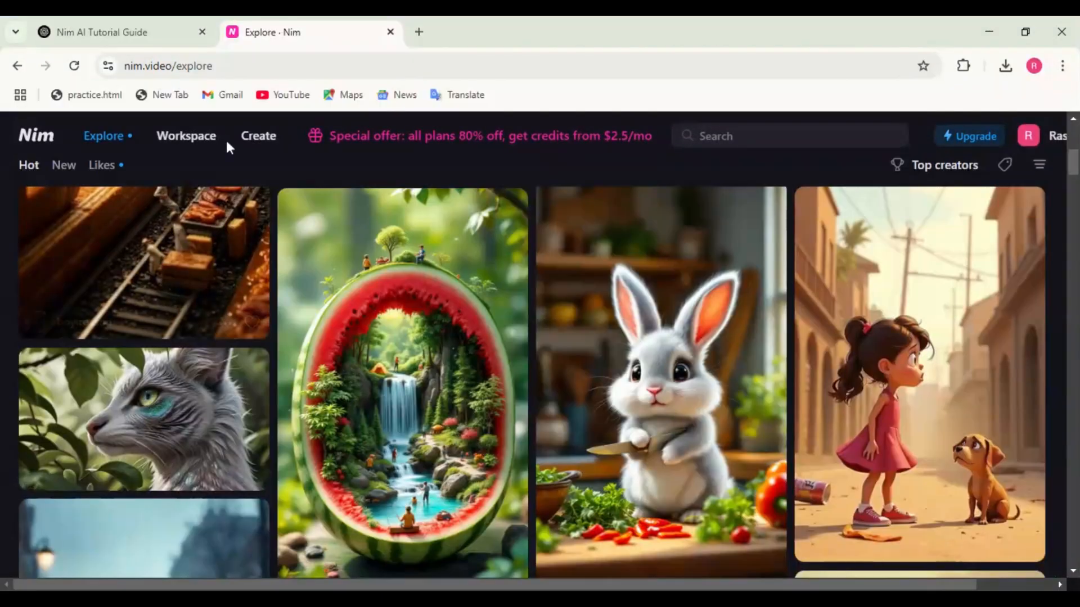
# Generate a Flux text-to-image of a bearded white cat driving a car.
pyautogui.click(258, 136)
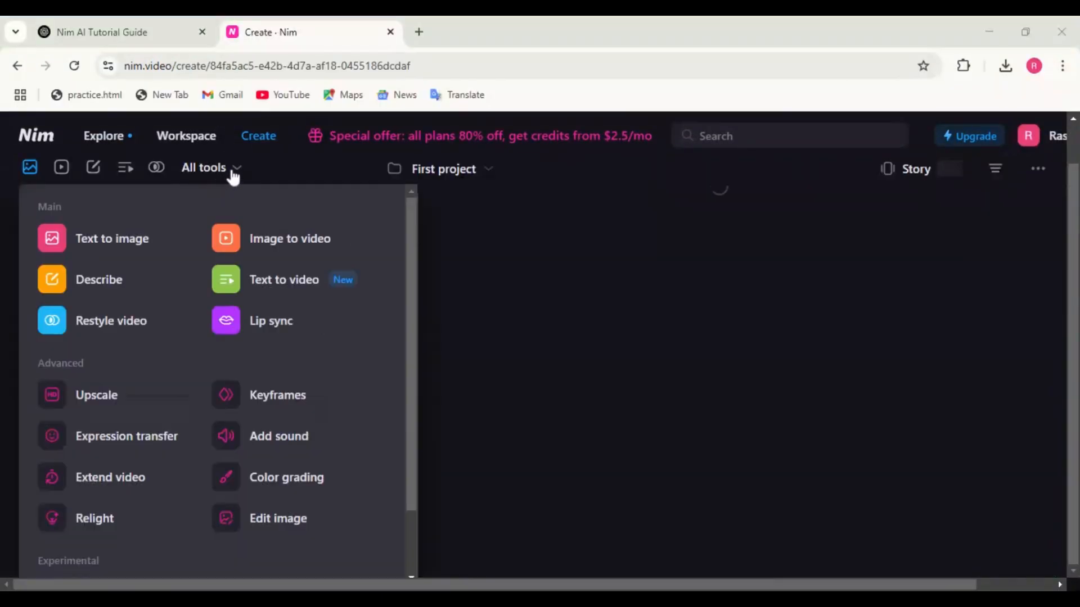
pyautogui.click(111, 238)
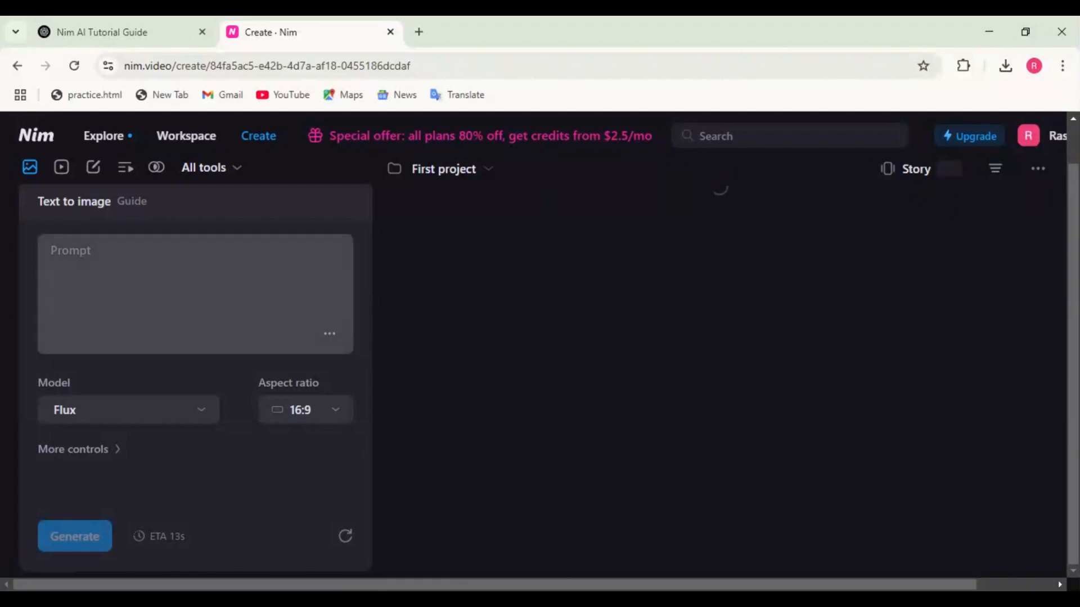
pyautogui.click(128, 410)
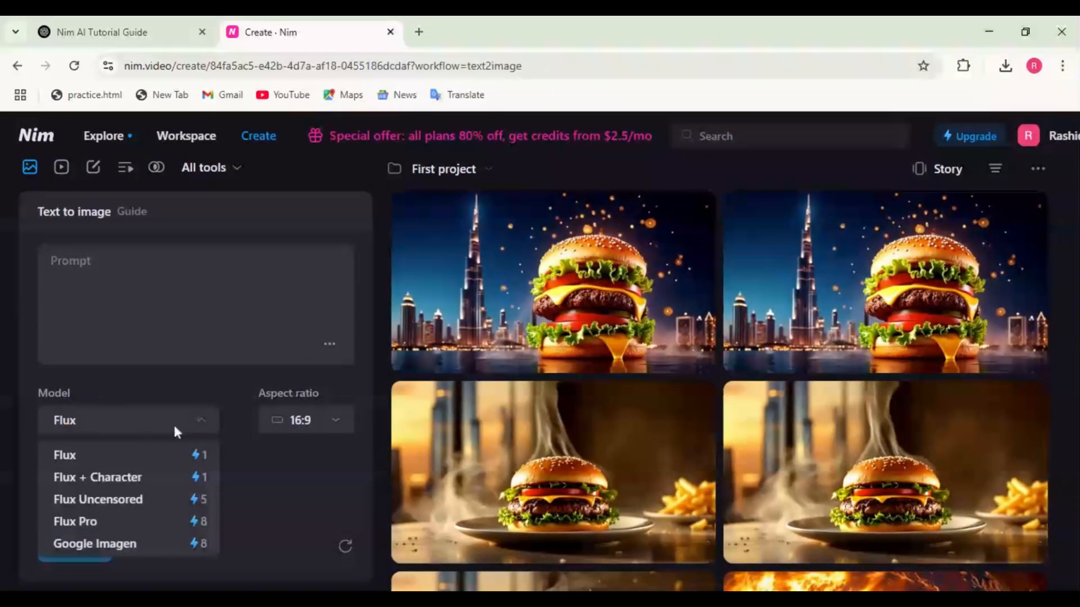
pyautogui.click(64, 455)
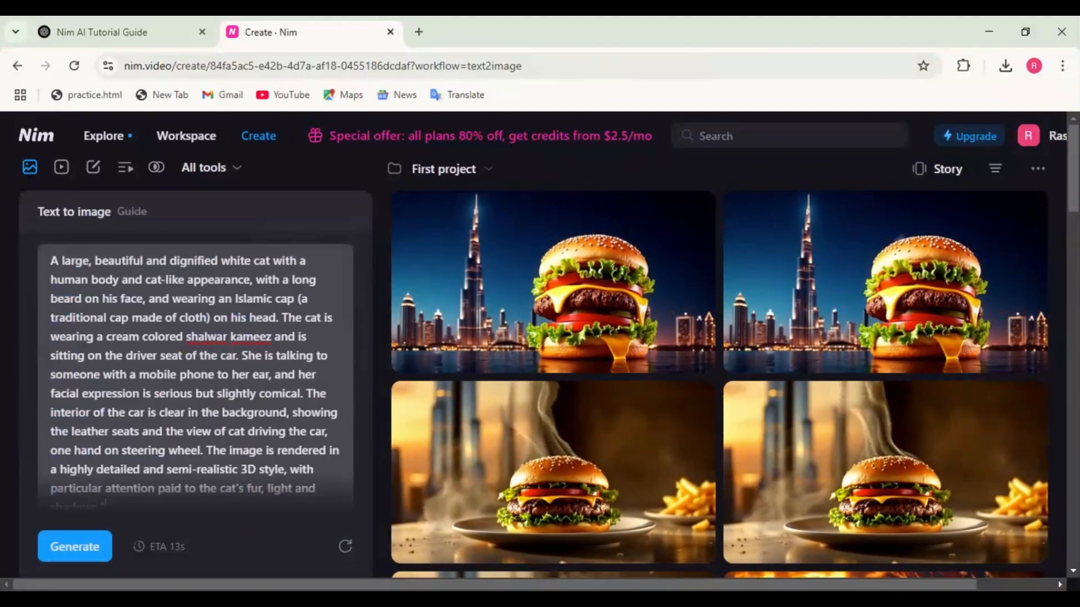
pyautogui.click(75, 546)
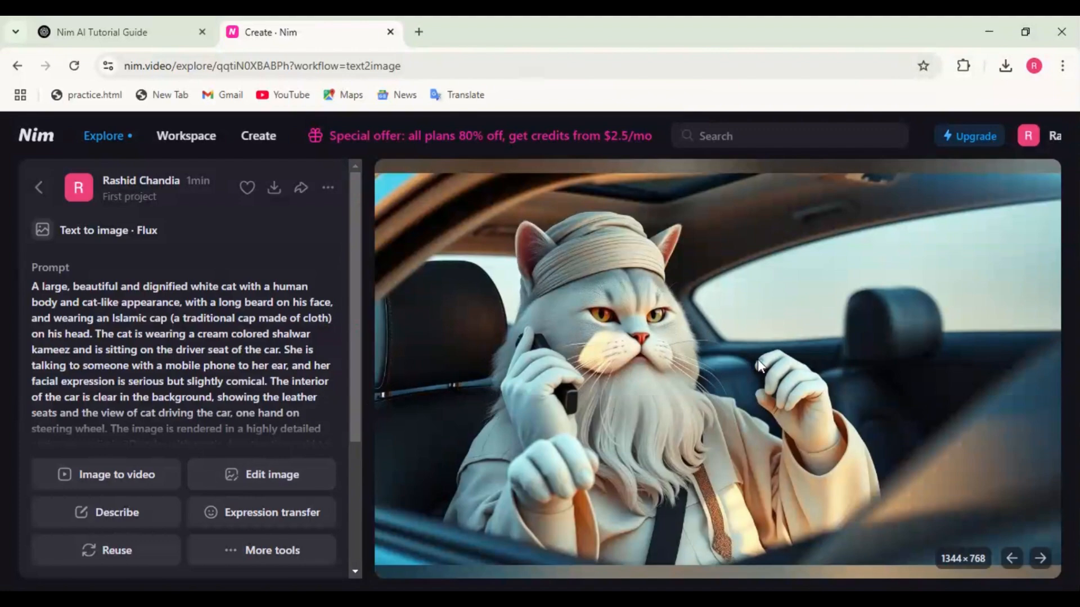
pyautogui.click(106, 474)
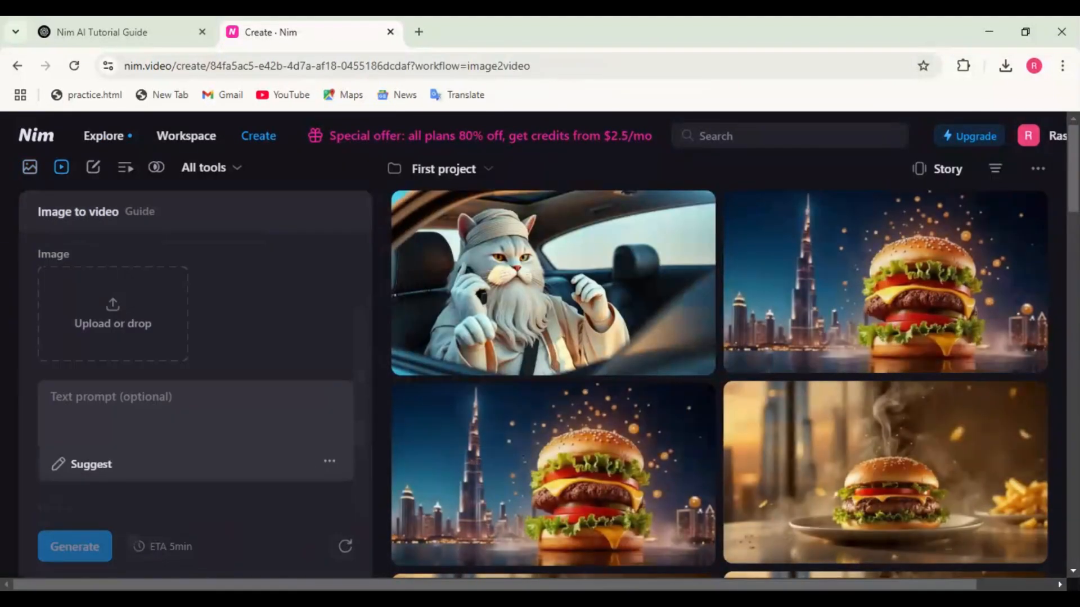
# Animate the cat-driving image into a 5-second Kling Standard video.
pyautogui.click(202, 31)
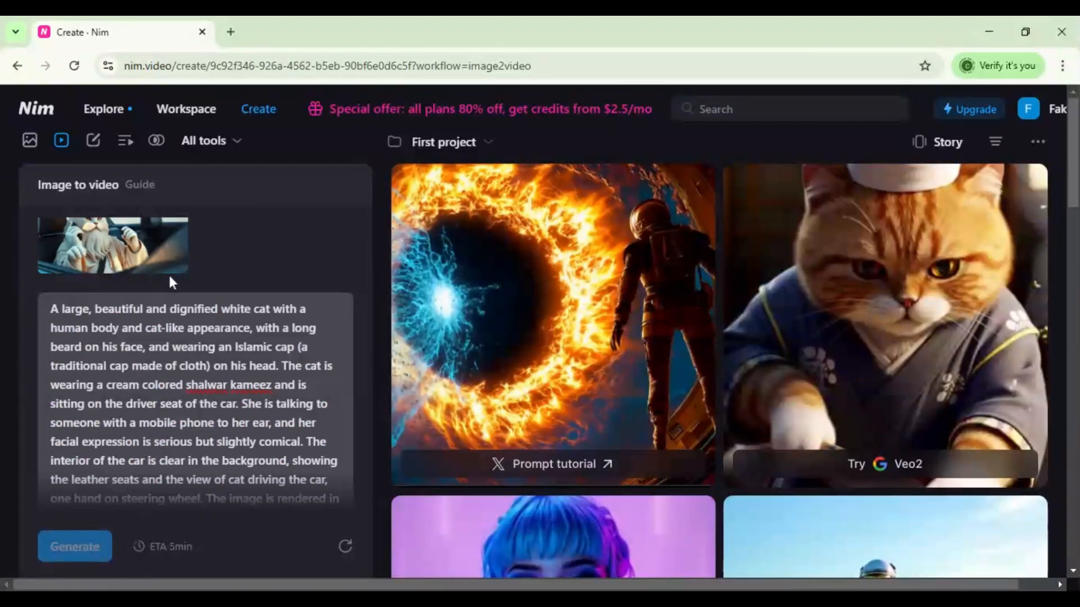
pyautogui.click(128, 437)
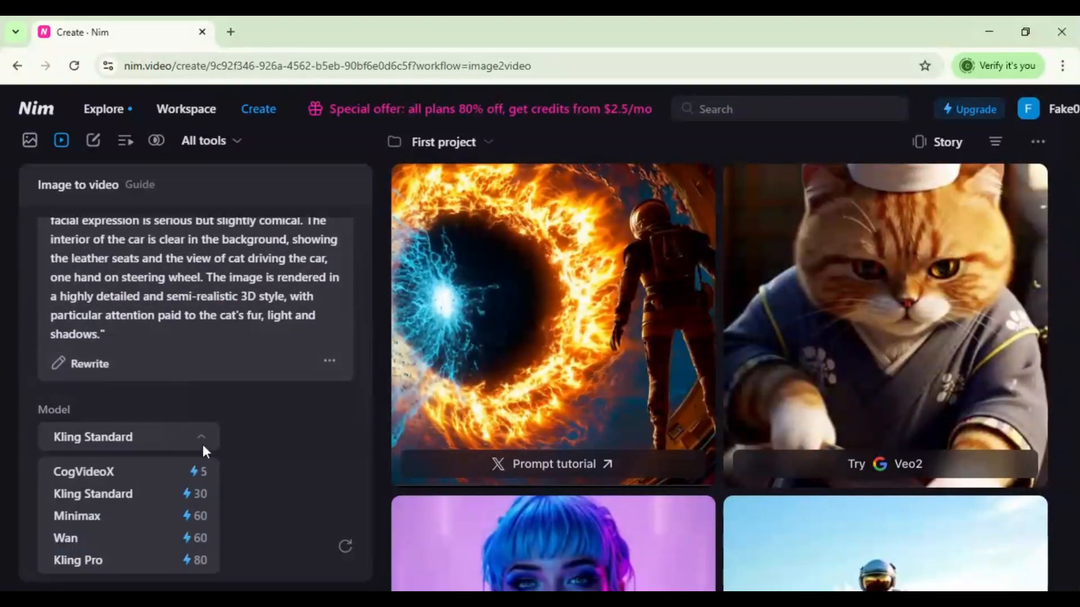
pyautogui.click(92, 494)
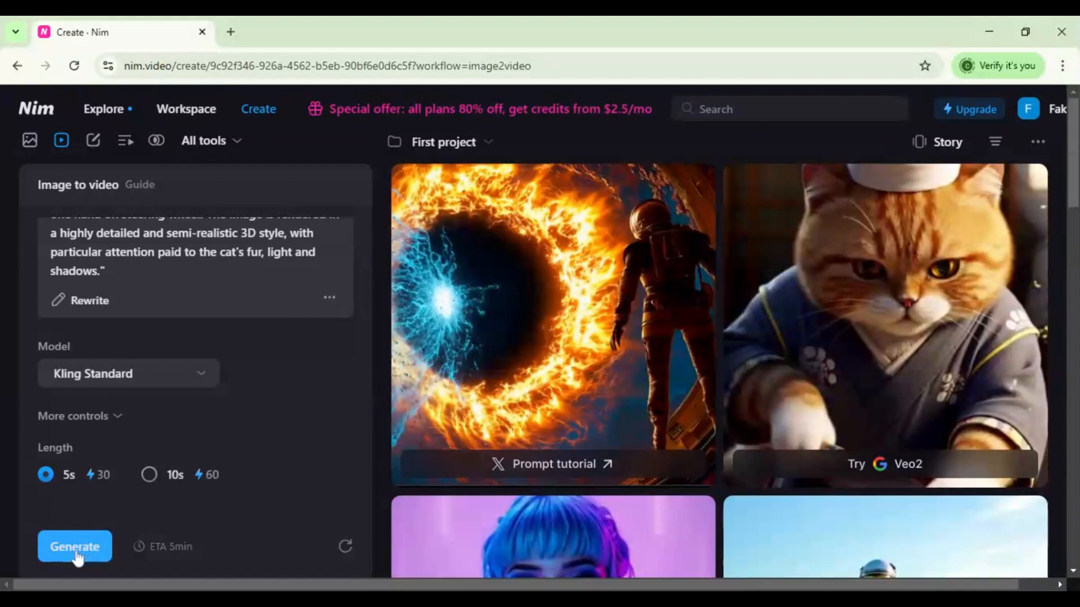
pyautogui.click(74, 546)
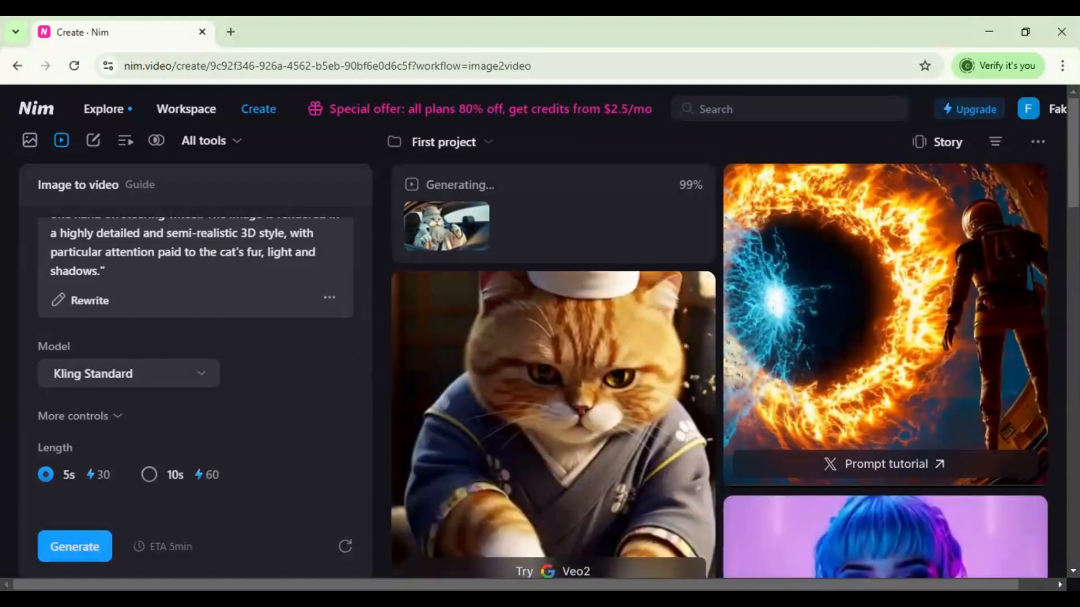
pyautogui.click(446, 225)
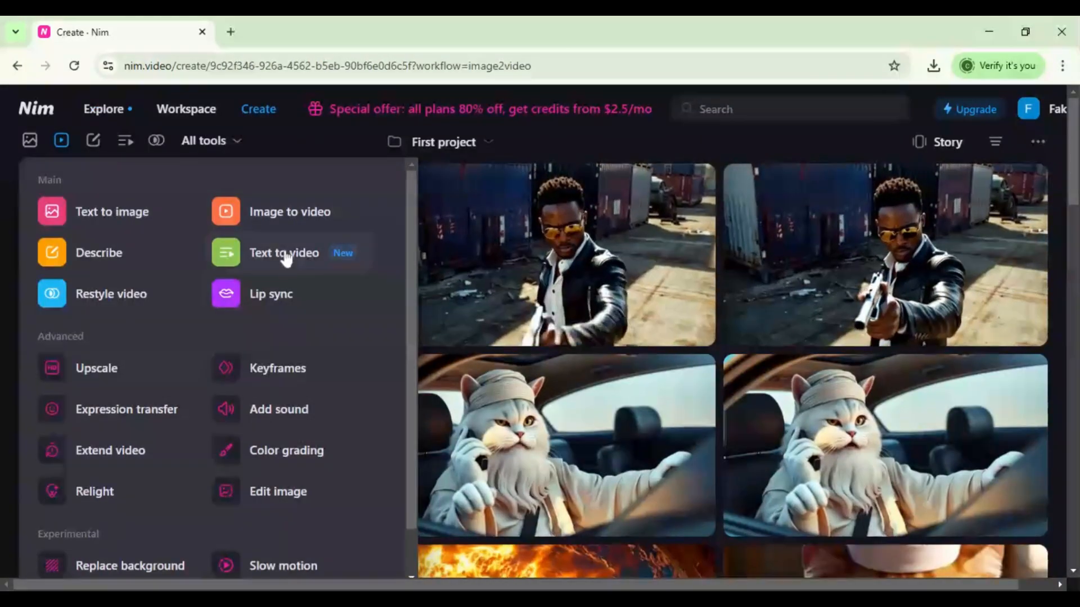
# Generate the bull-chasing-man text-to-video clip with Kling Standard.
pyautogui.click(283, 253)
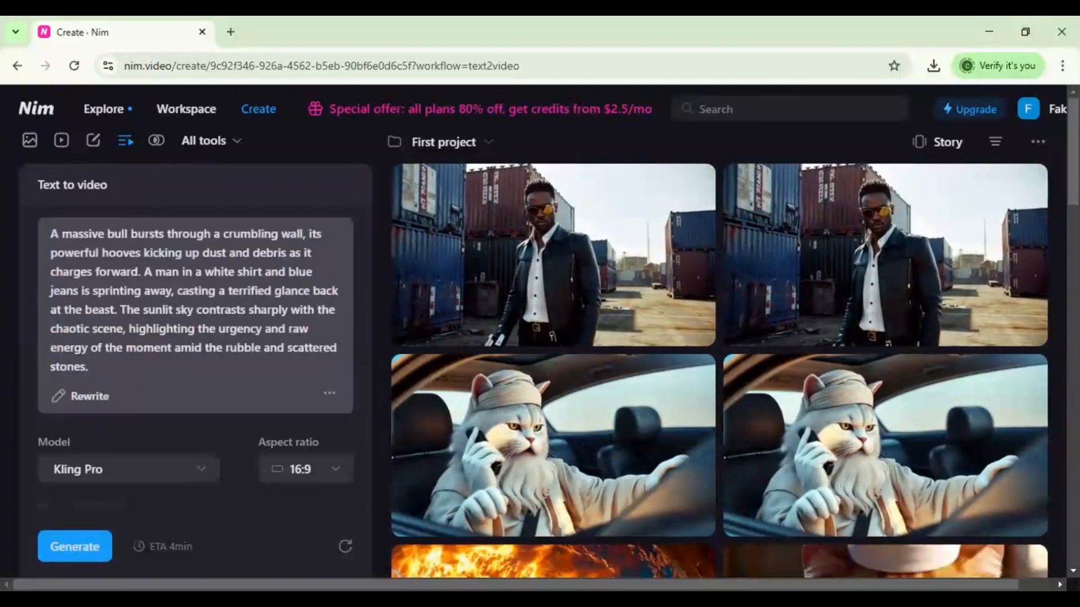
pyautogui.click(129, 469)
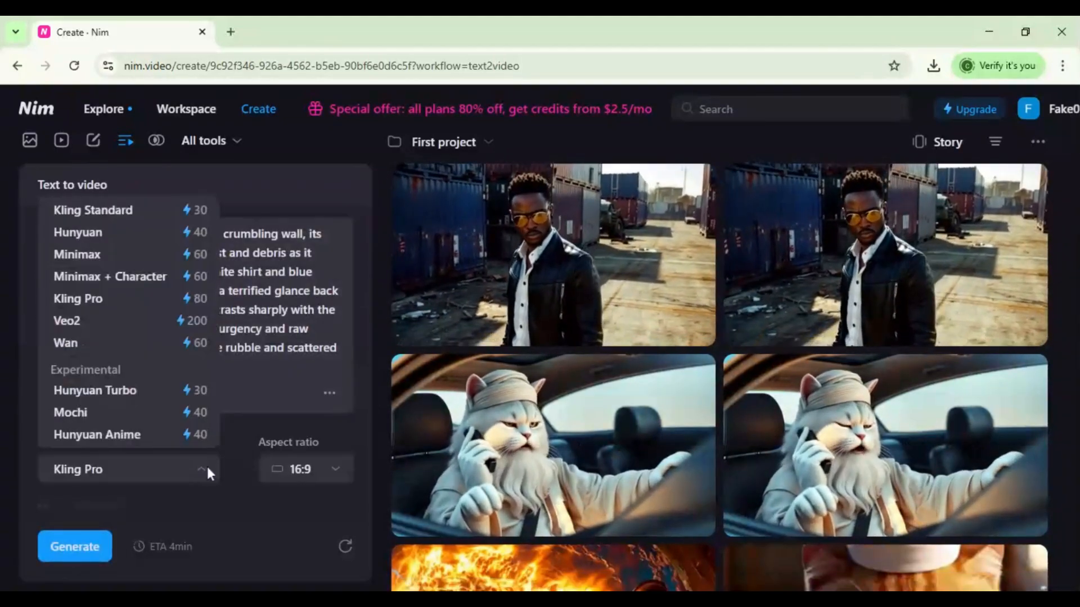
pyautogui.click(93, 210)
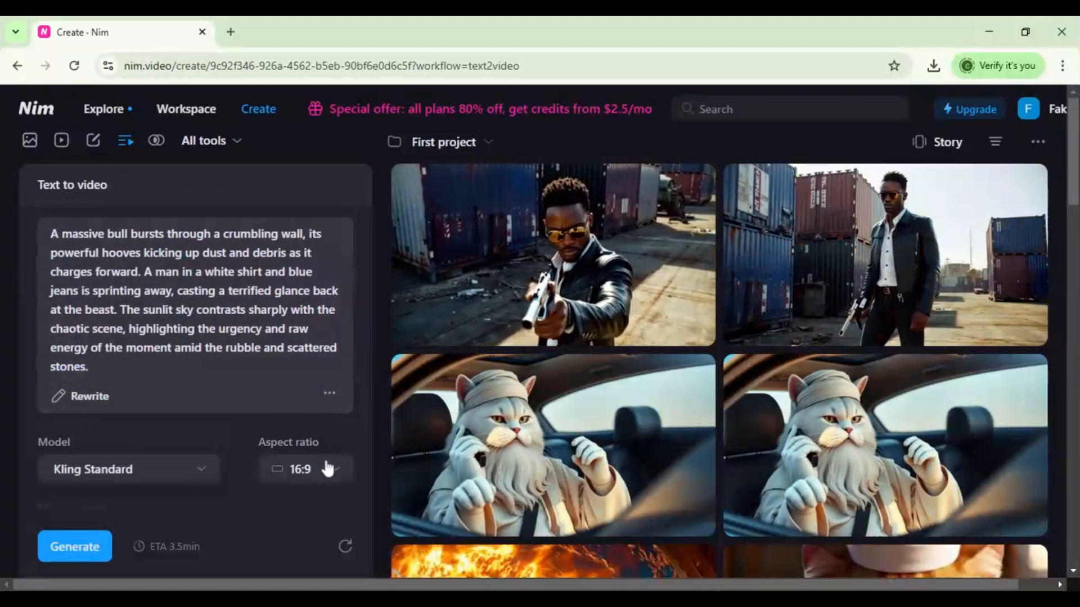
pyautogui.click(303, 469)
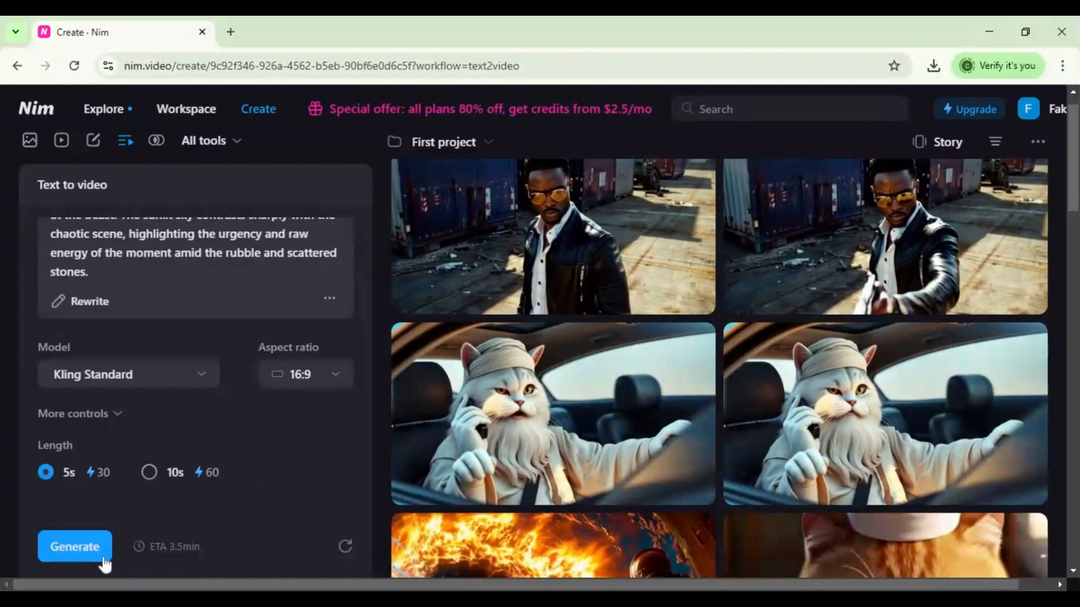
pyautogui.click(75, 546)
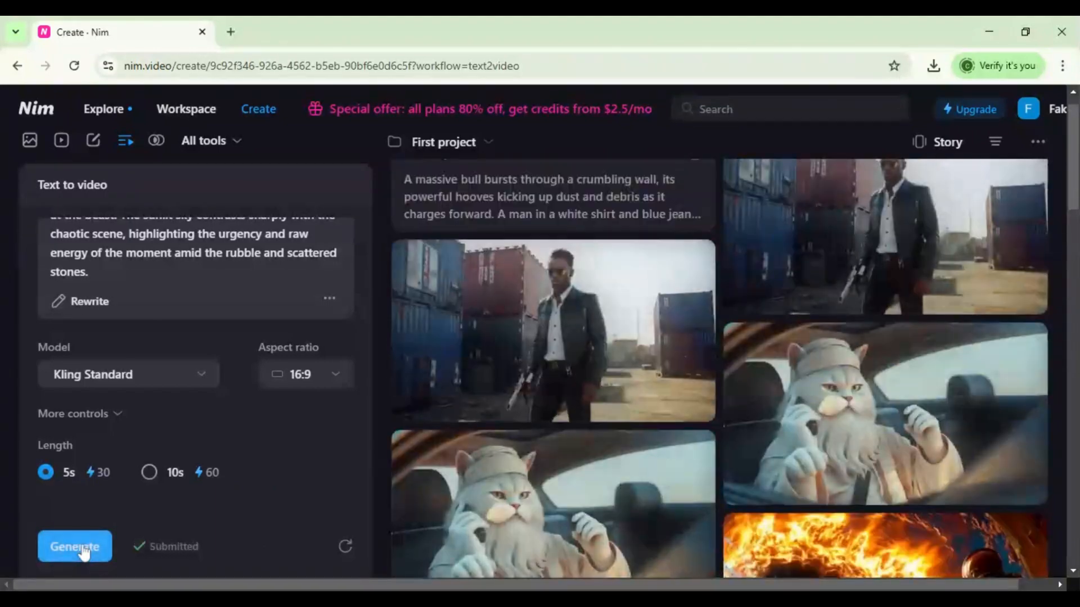
# View the generated bull clip, then return to the workspace for lip sync.
pyautogui.click(553, 330)
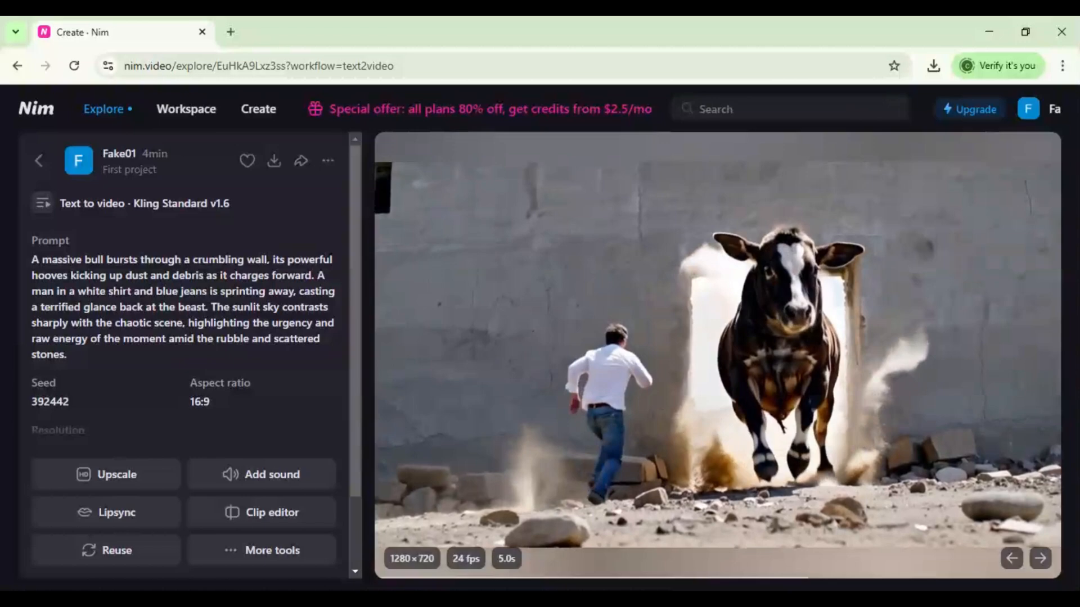
pyautogui.click(258, 108)
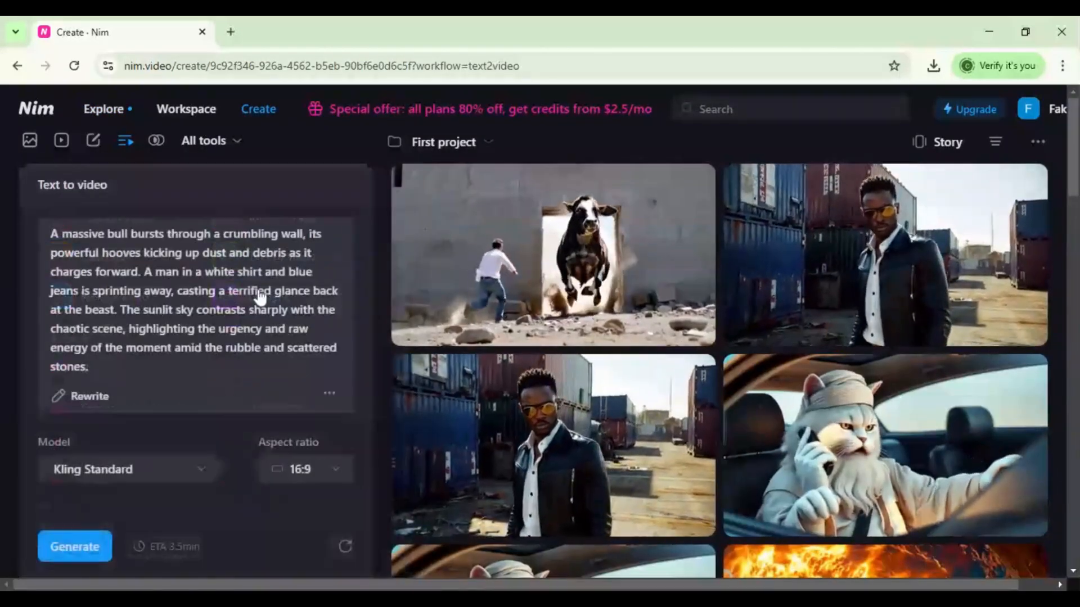
pyautogui.click(155, 141)
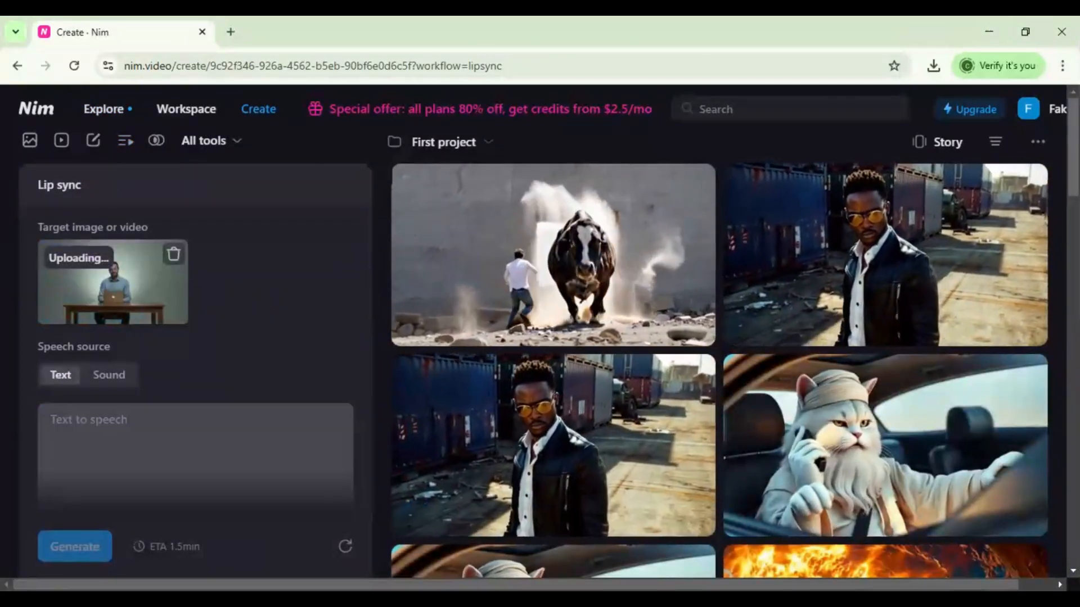
# Make the presenter lip sync 'hello everyone' and return to the workspace.
pyautogui.write('hello everyone')
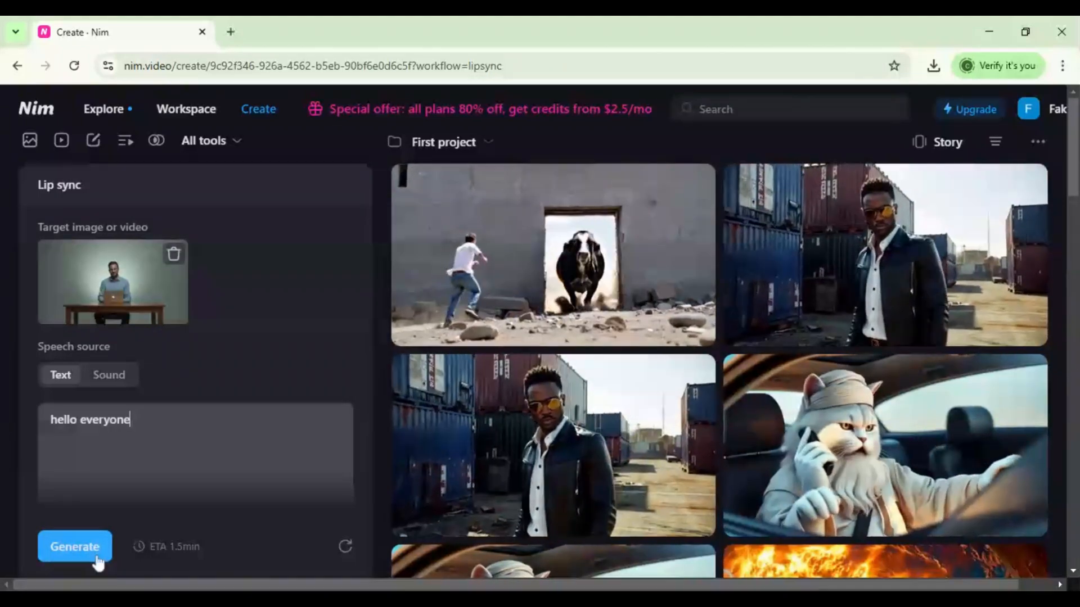
pyautogui.click(75, 546)
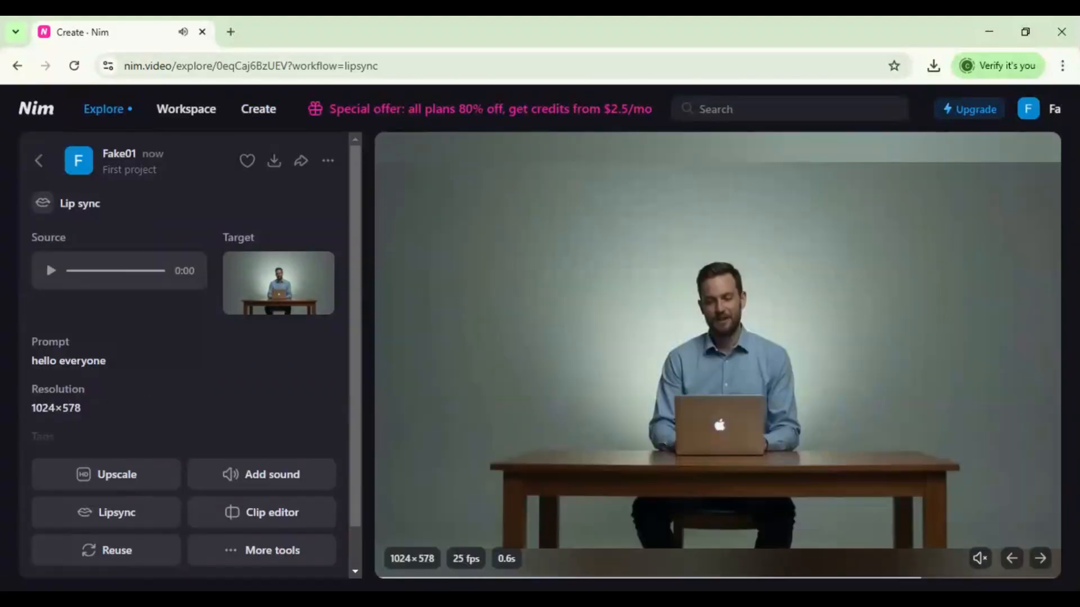
pyautogui.click(258, 108)
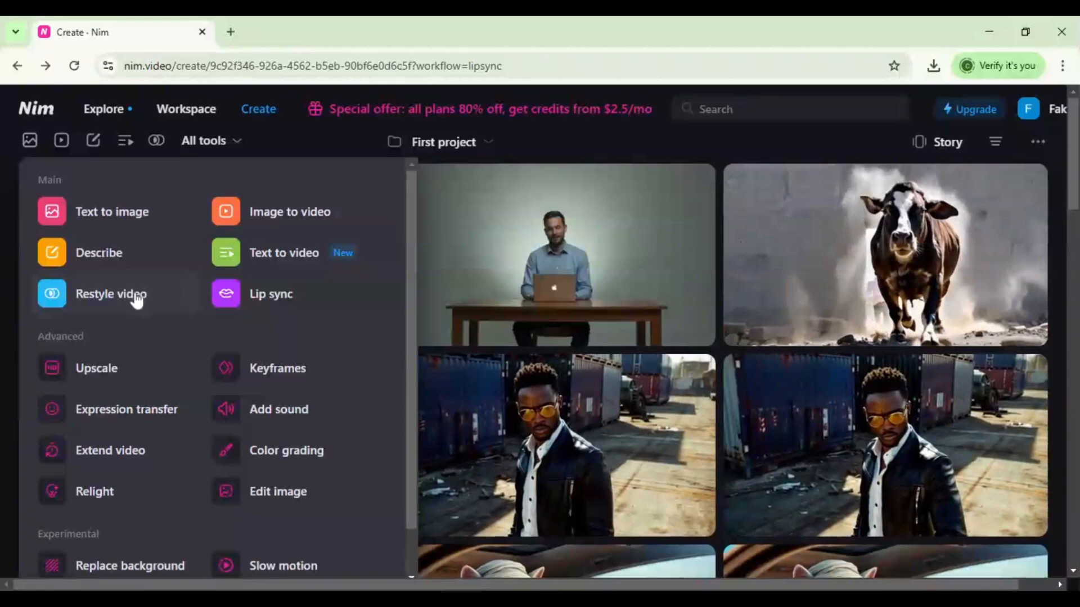
# Open Restyle video and browse styles such as Graphic 3D and Anime Screencap.
pyautogui.click(111, 294)
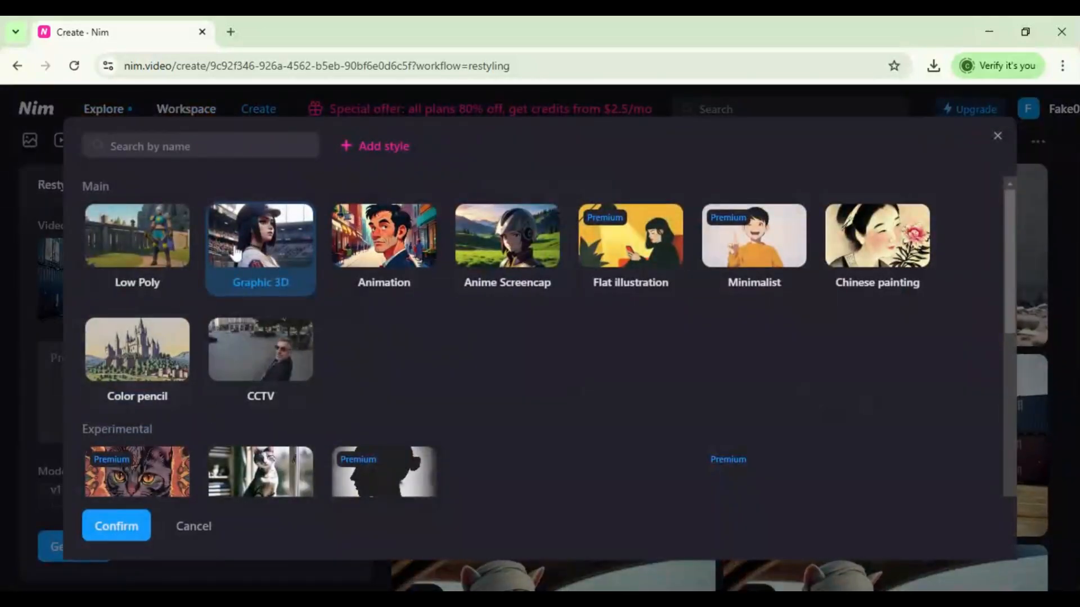
pyautogui.click(116, 526)
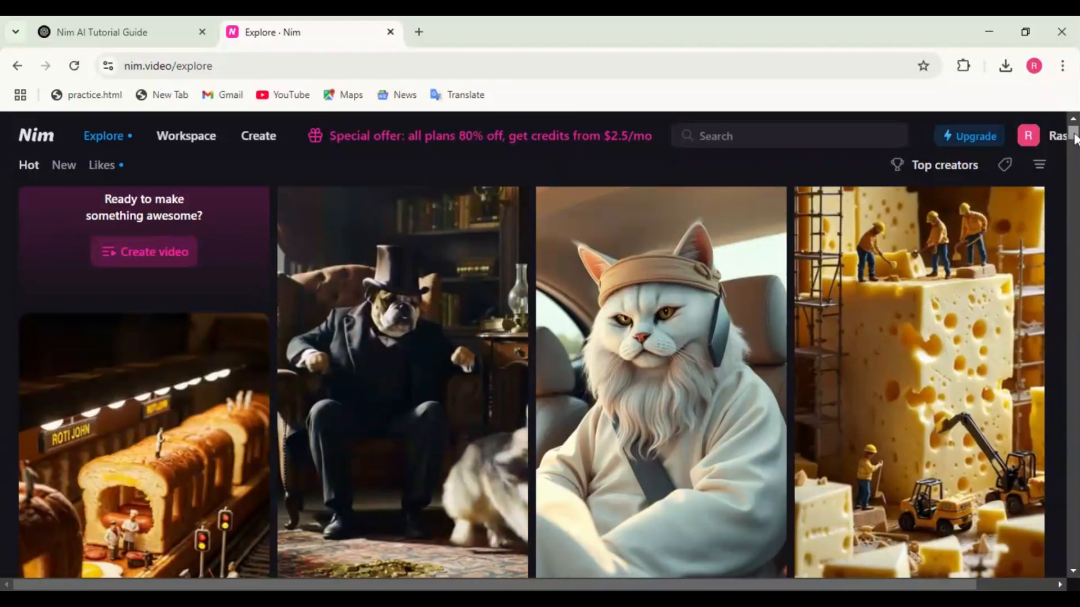
# Show All tools and scroll through the Main and Advanced tool lists.
pyautogui.click(258, 136)
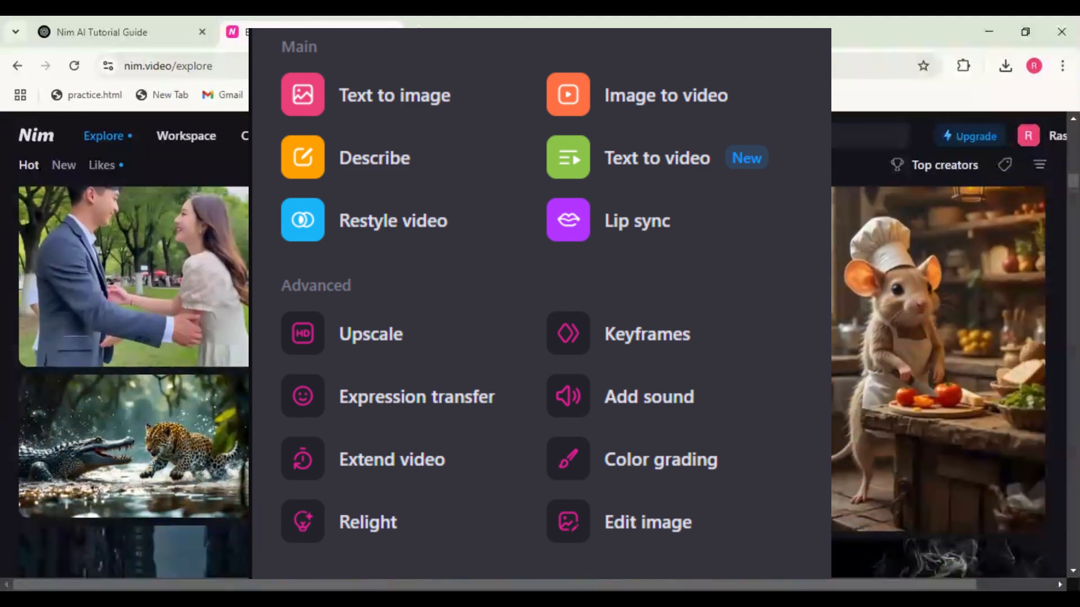
pyautogui.scroll(-3)
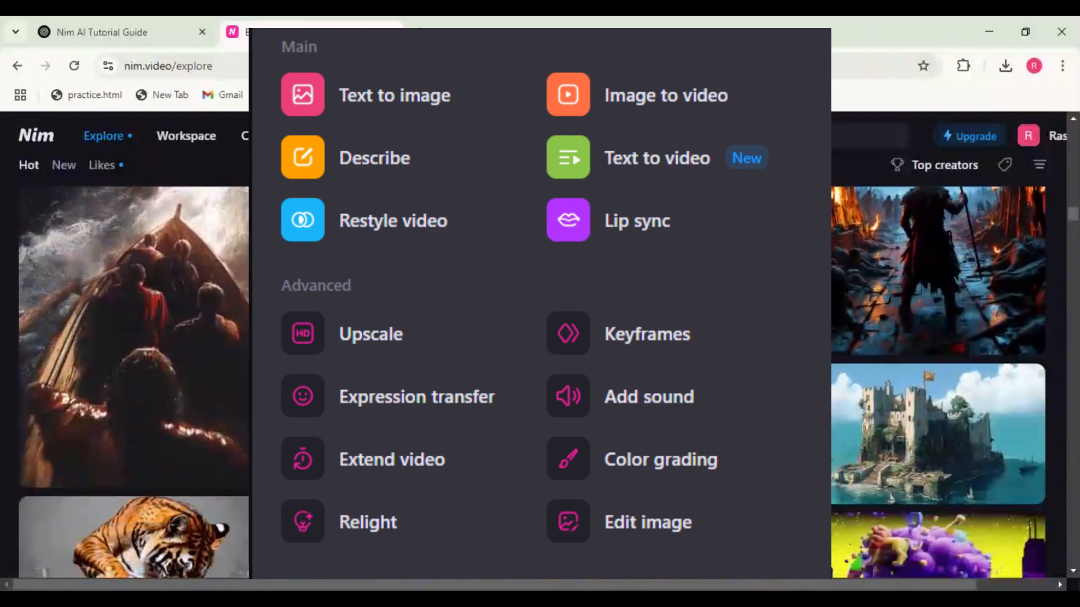
pyautogui.scroll(-3)
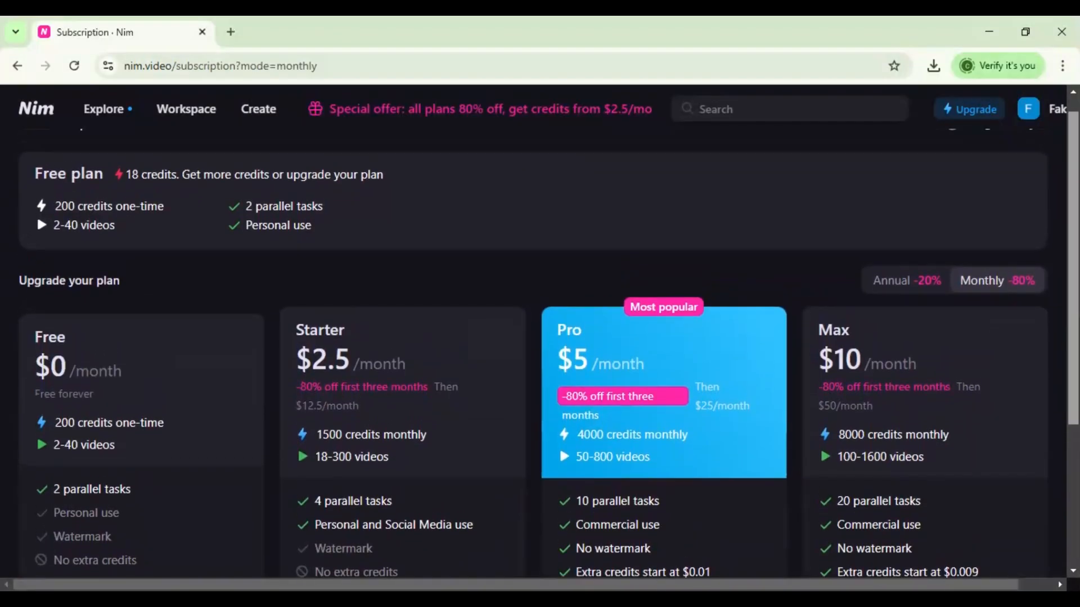
# Scroll through the Free, Starter, Pro and Max plan cards.
pyautogui.scroll(-3)
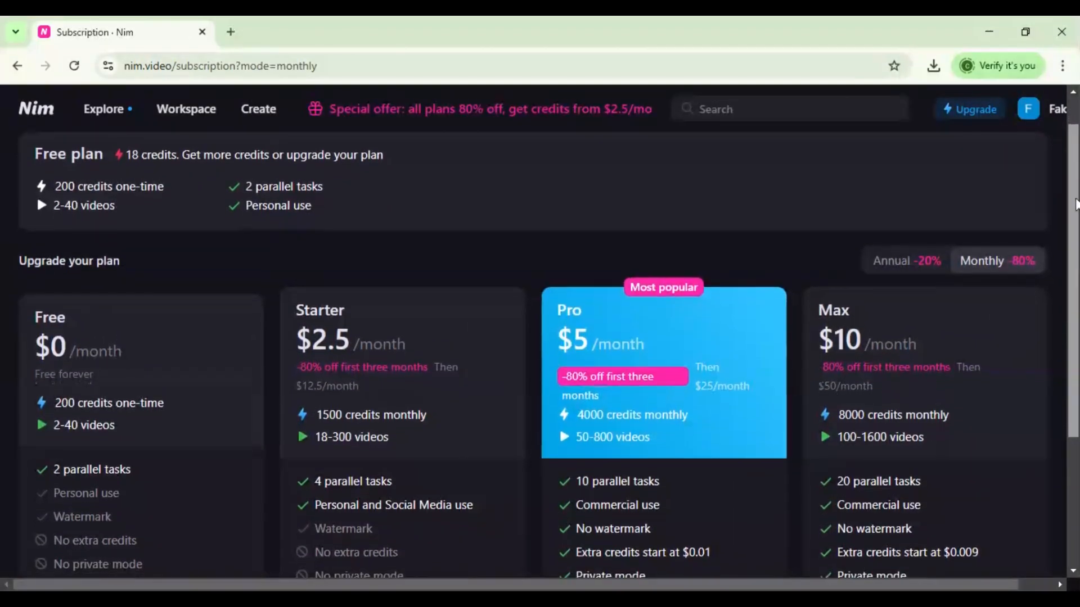
pyautogui.scroll(-3)
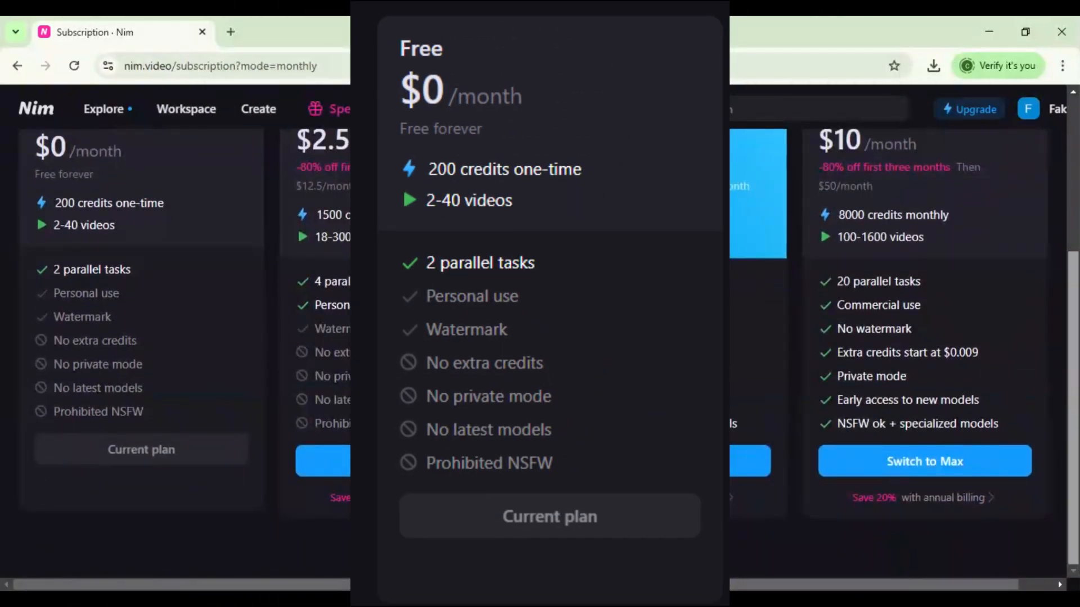
pyautogui.scroll(3)
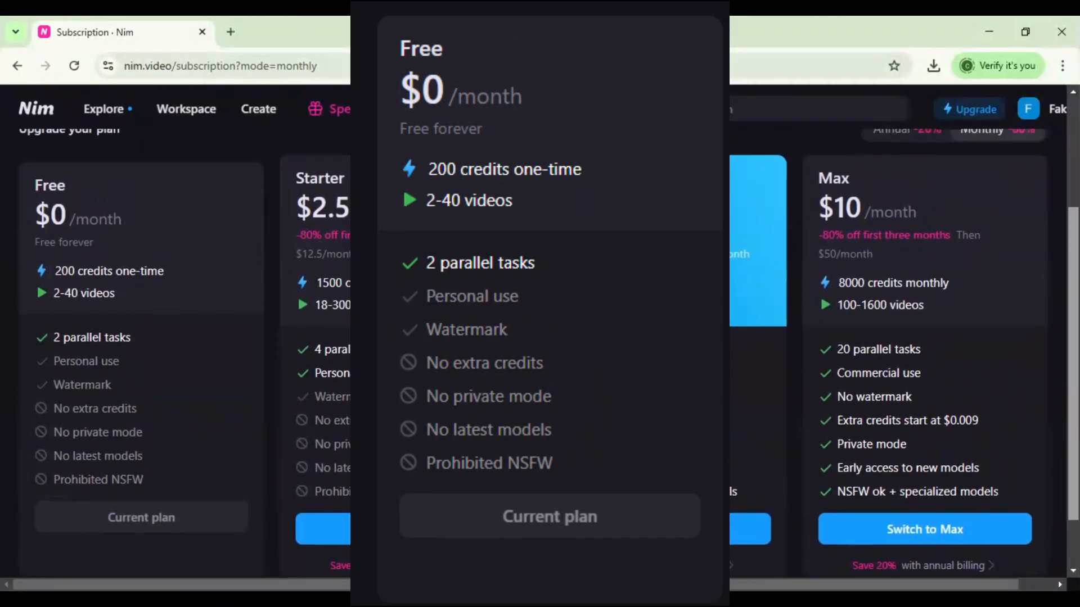
pyautogui.scroll(3)
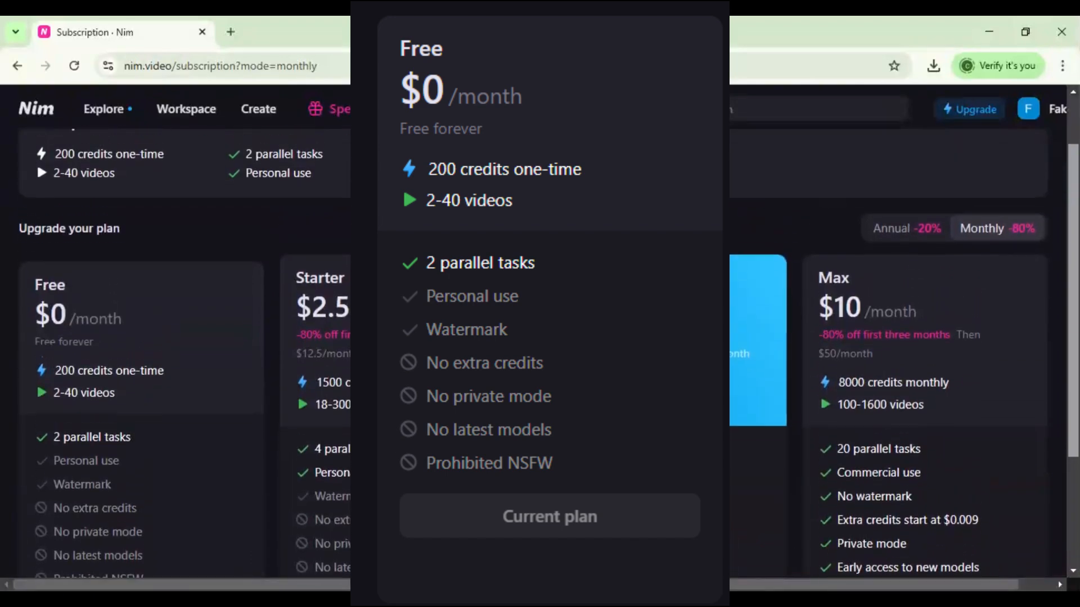
pyautogui.scroll(3)
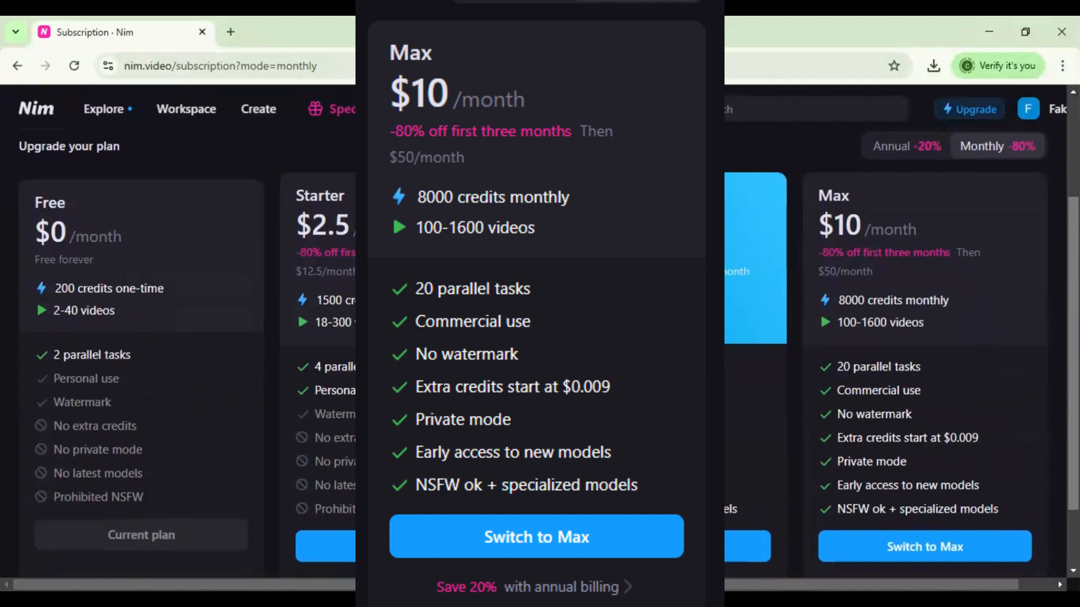
# Scroll the Explore feed of community creations, such as the cooking rabbit.
pyautogui.scroll(-3)
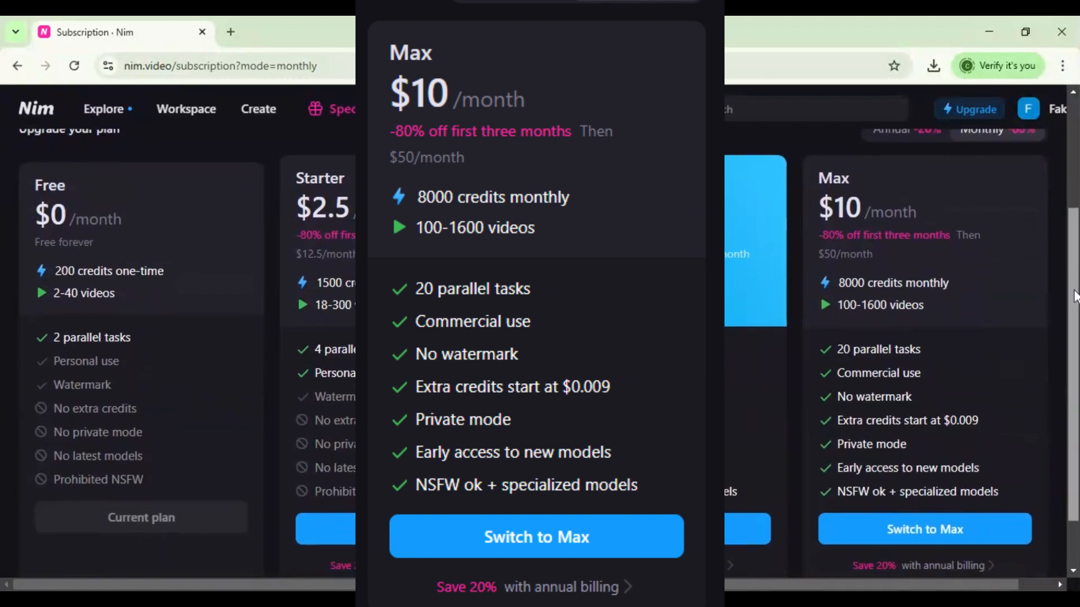
pyautogui.scroll(3)
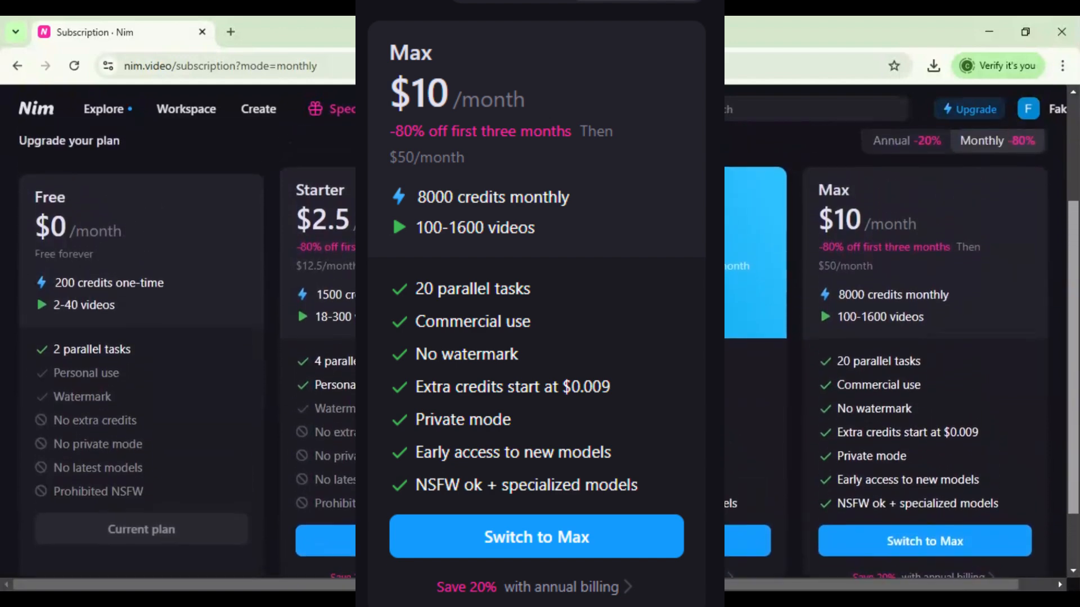
pyautogui.scroll(3)
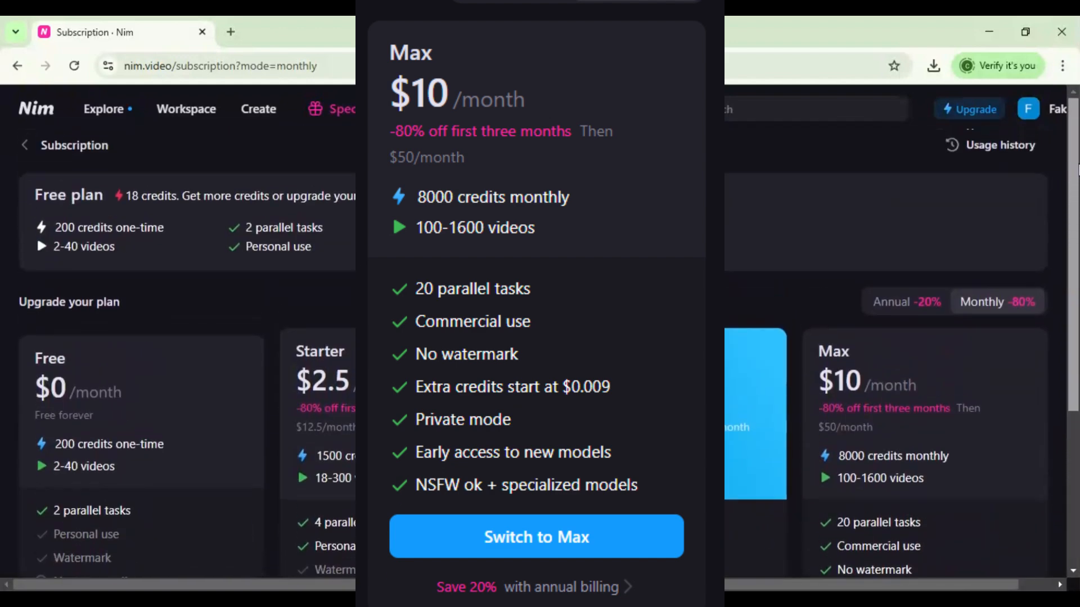
pyautogui.scroll(-3)
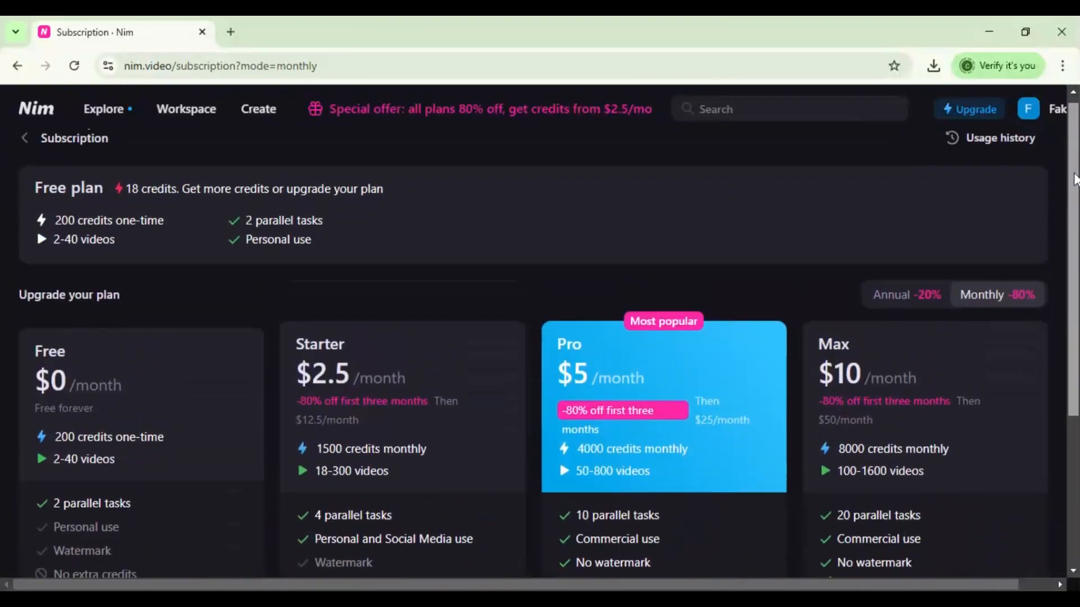
pyautogui.scroll(-3)
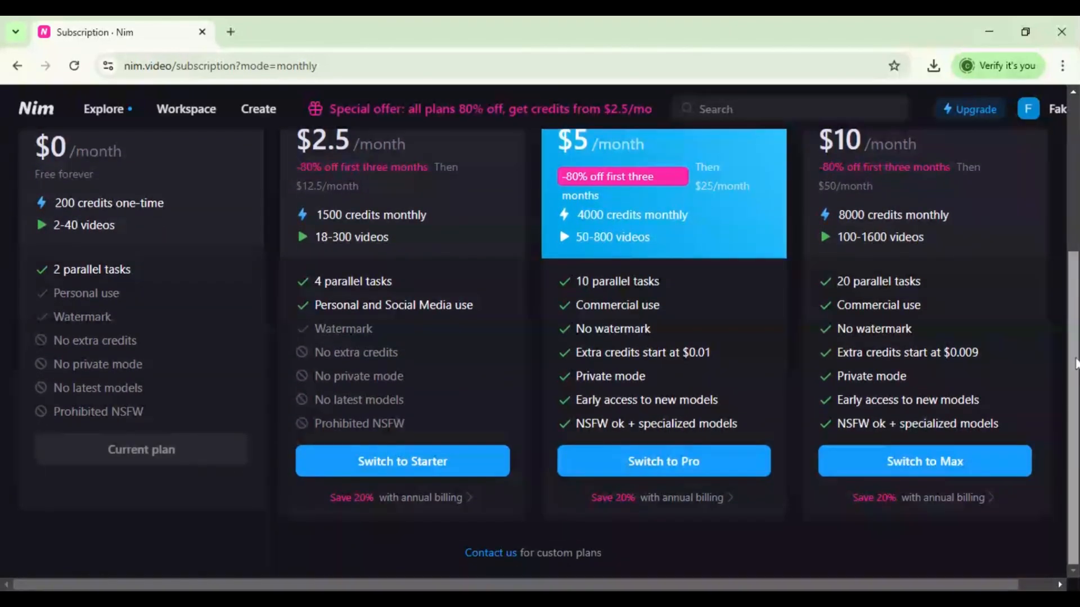
pyautogui.scroll(3)
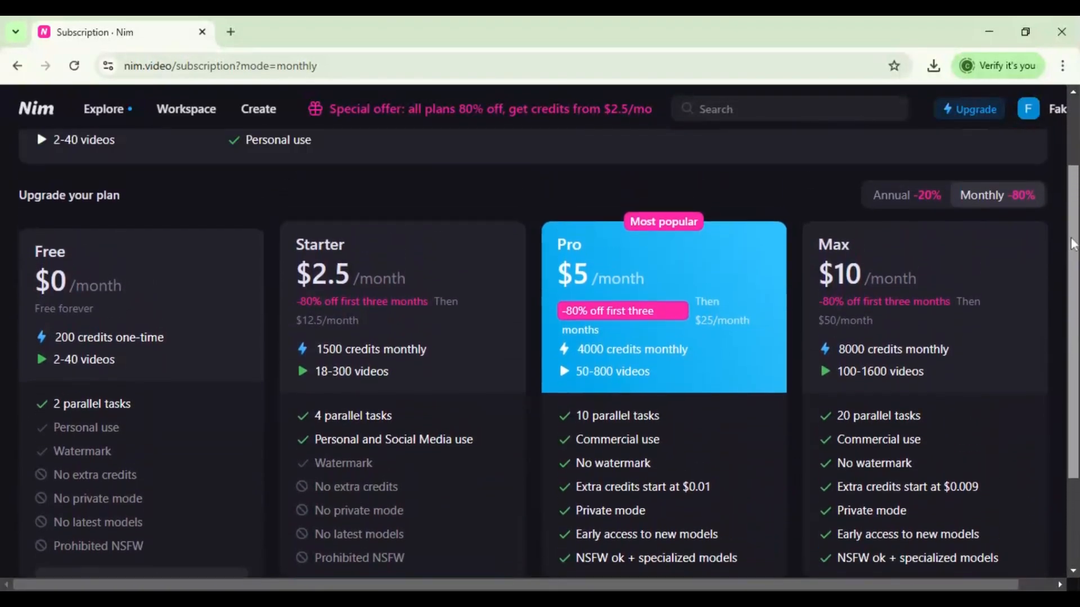
pyautogui.scroll(3)
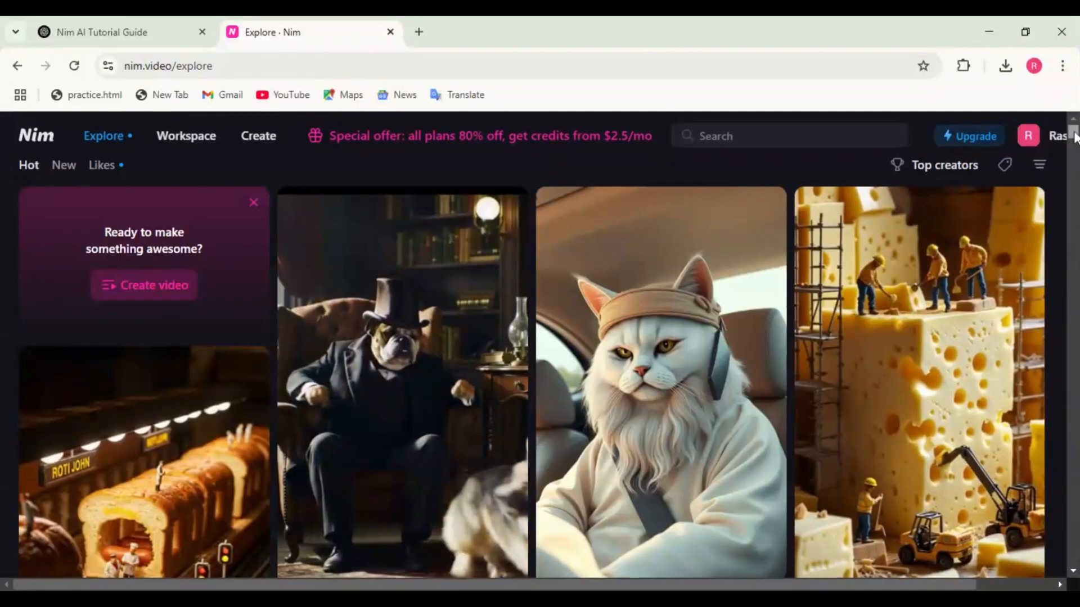
pyautogui.scroll(-3)
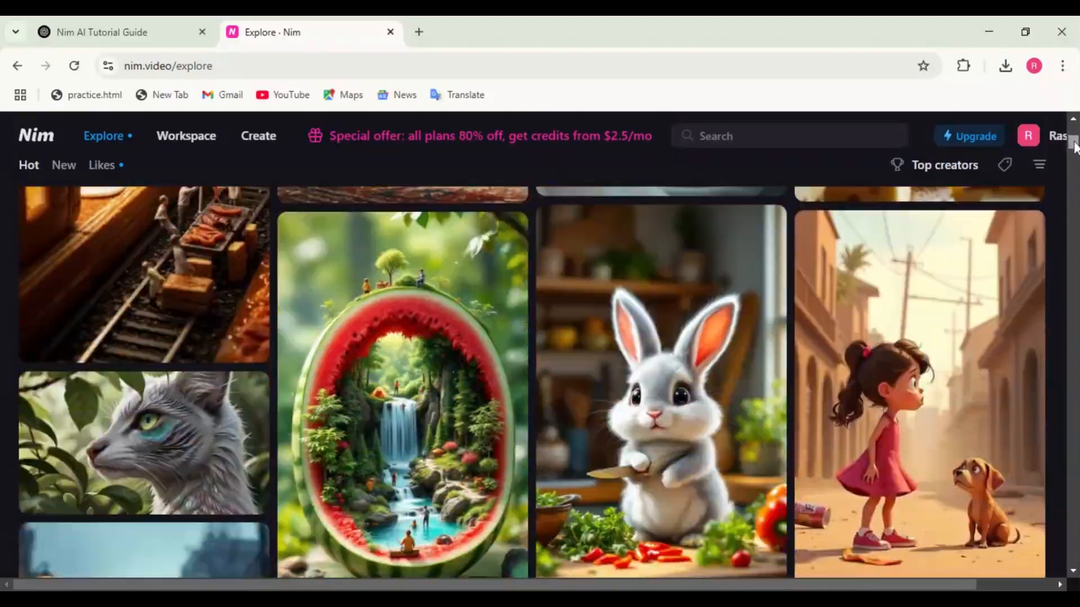